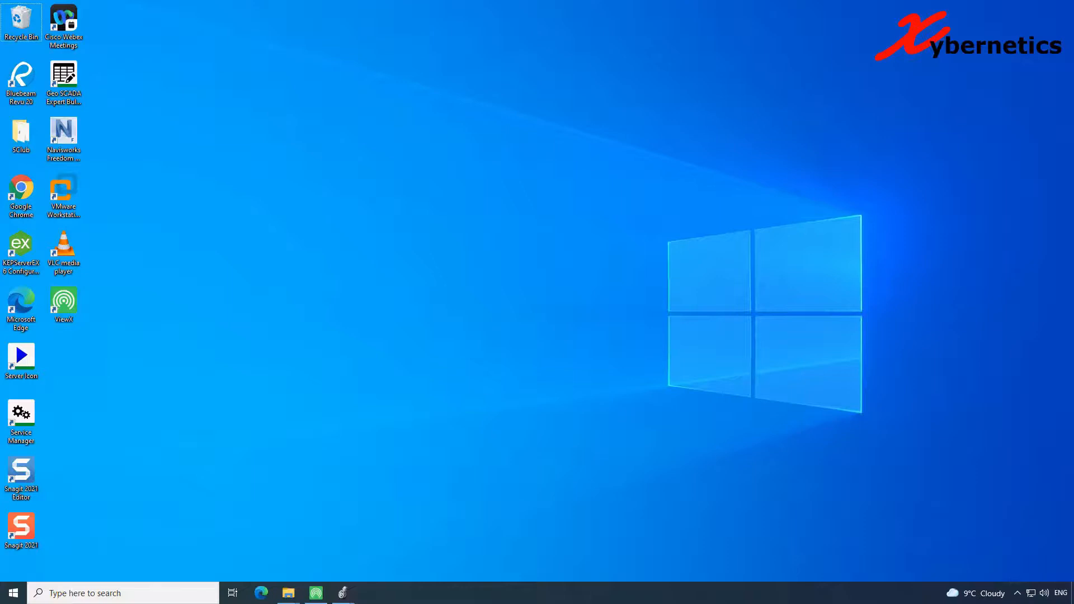
pyautogui.moveTo(834, 310)
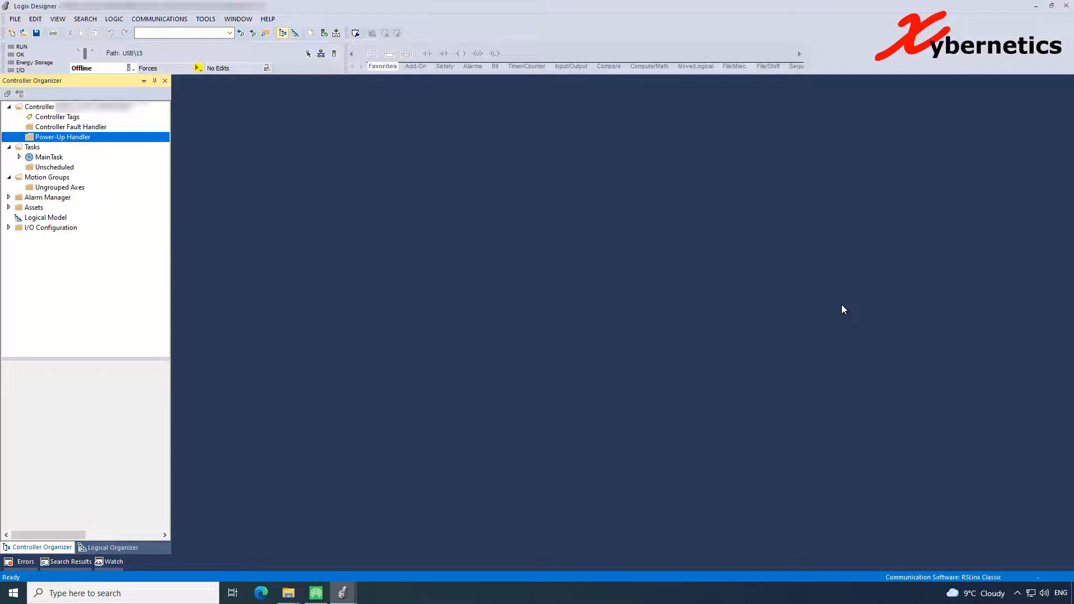
pyautogui.moveTo(678, 286)
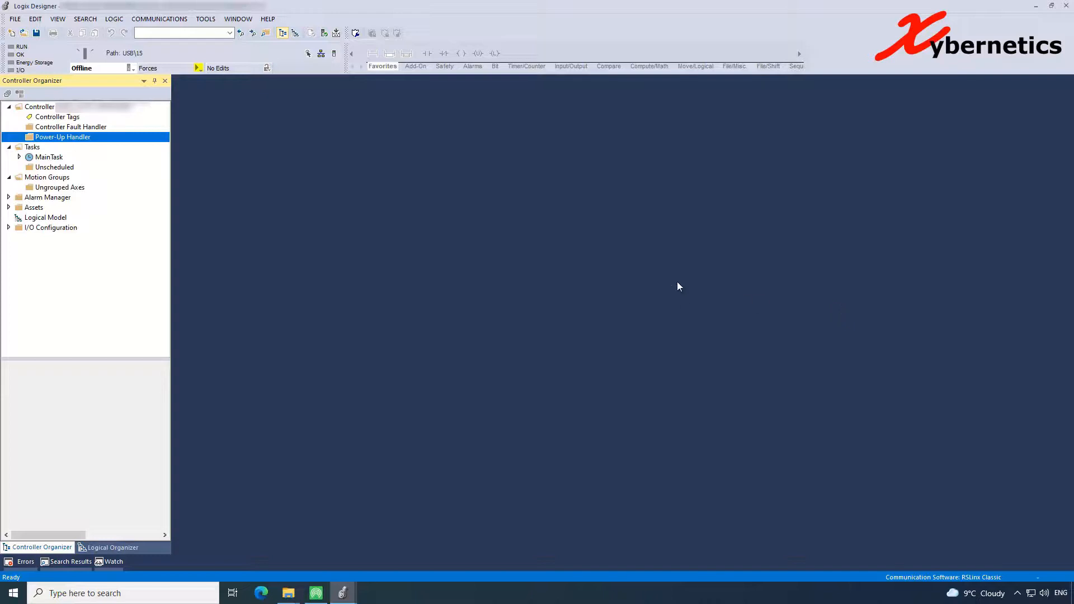
pyautogui.moveTo(345, 191)
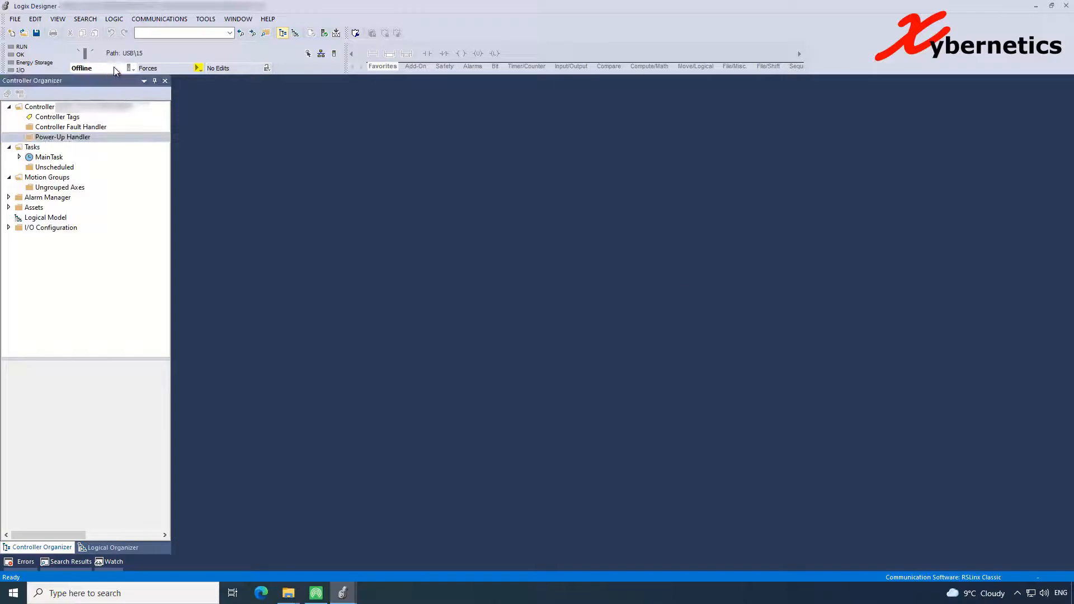
pyautogui.click(132, 68)
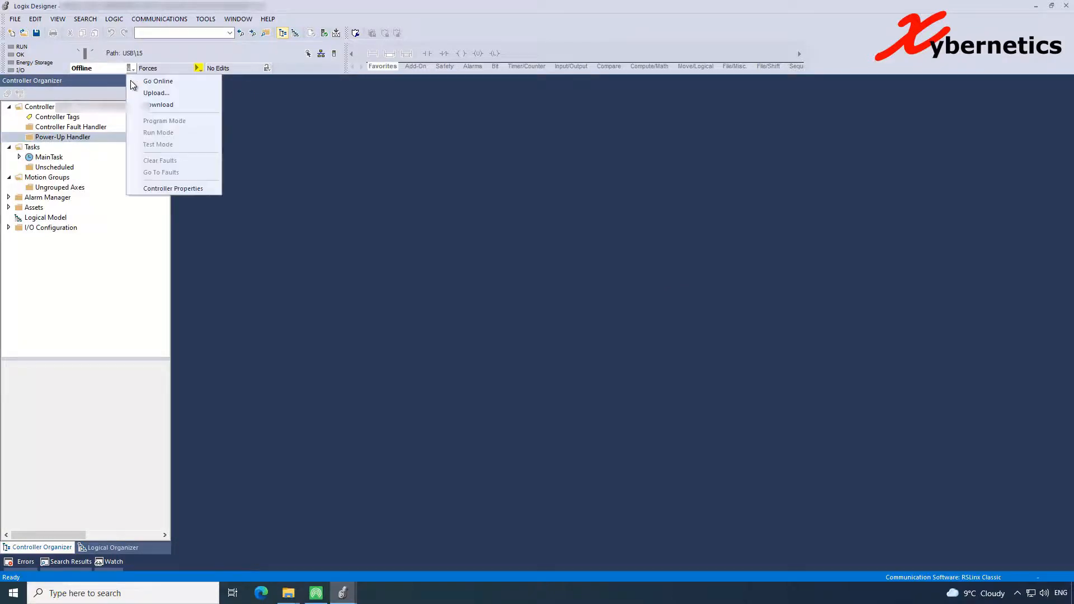
pyautogui.moveTo(156, 93)
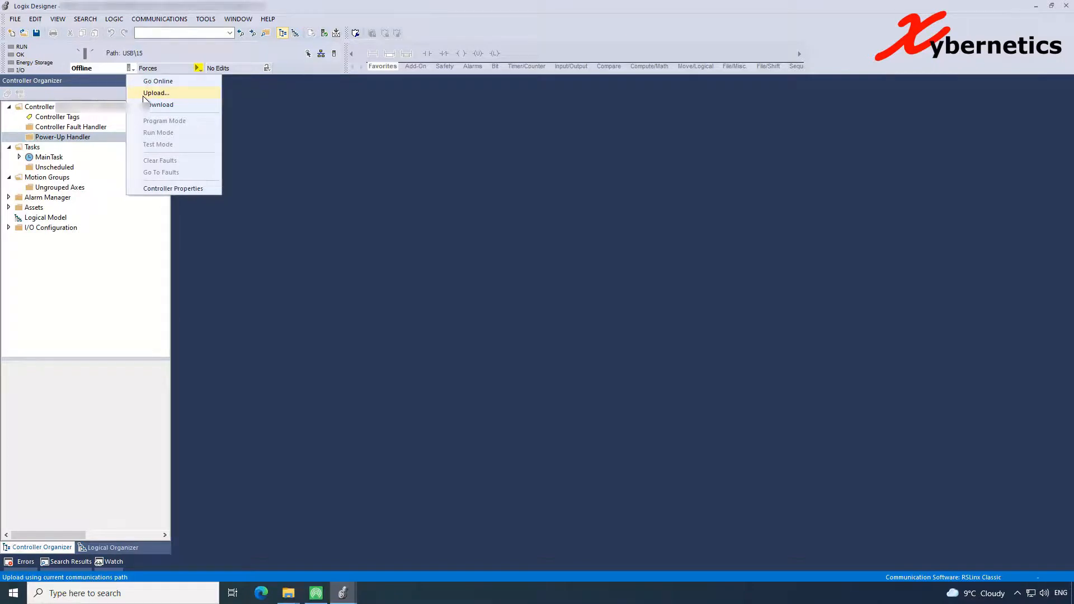
pyautogui.moveTo(161, 104)
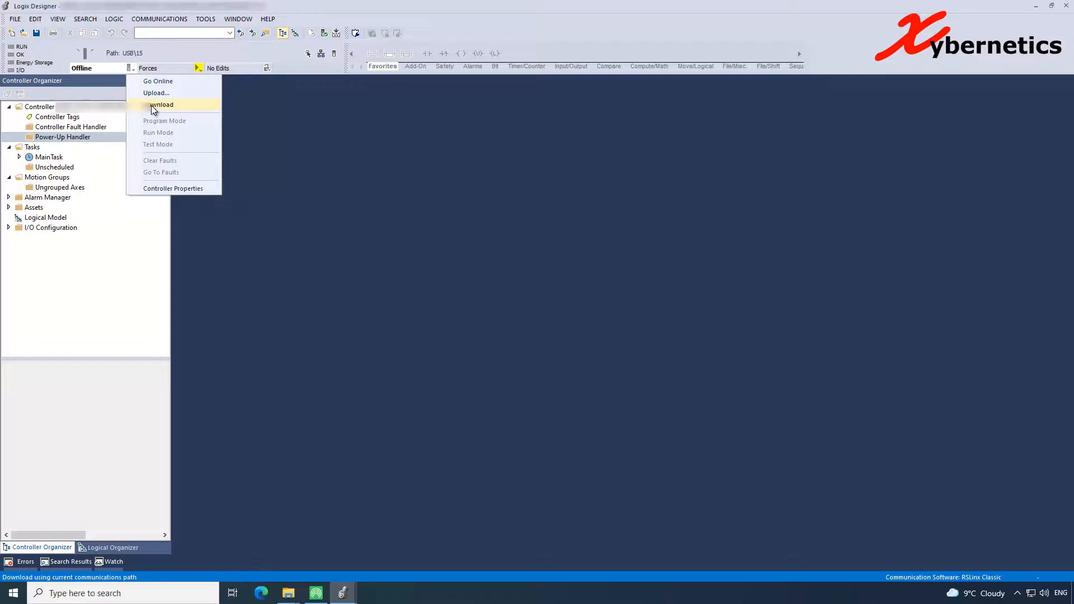
pyautogui.moveTo(158, 126)
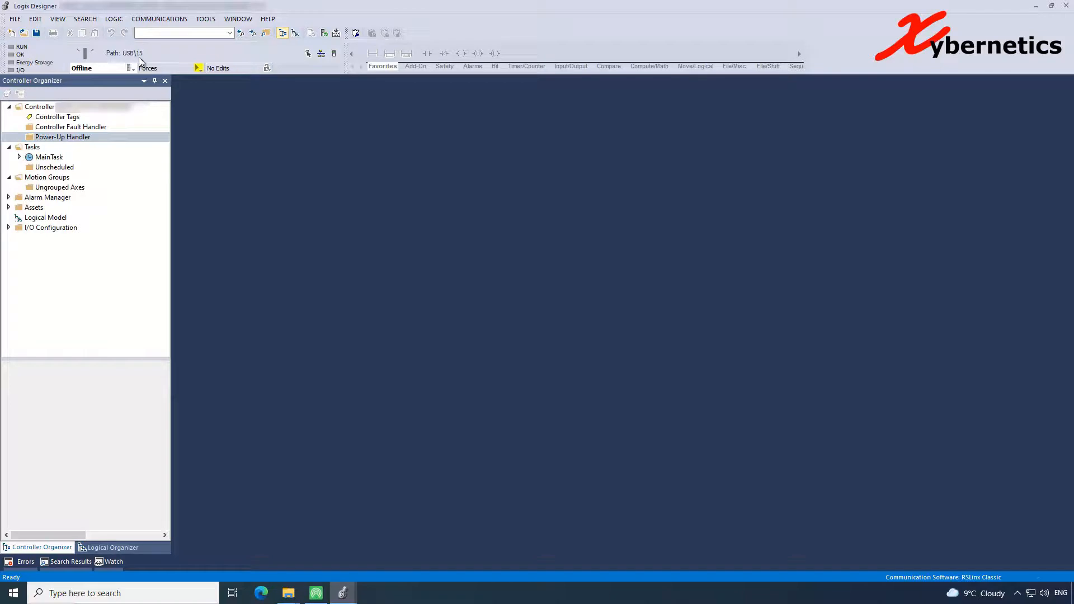
pyautogui.moveTo(139, 60)
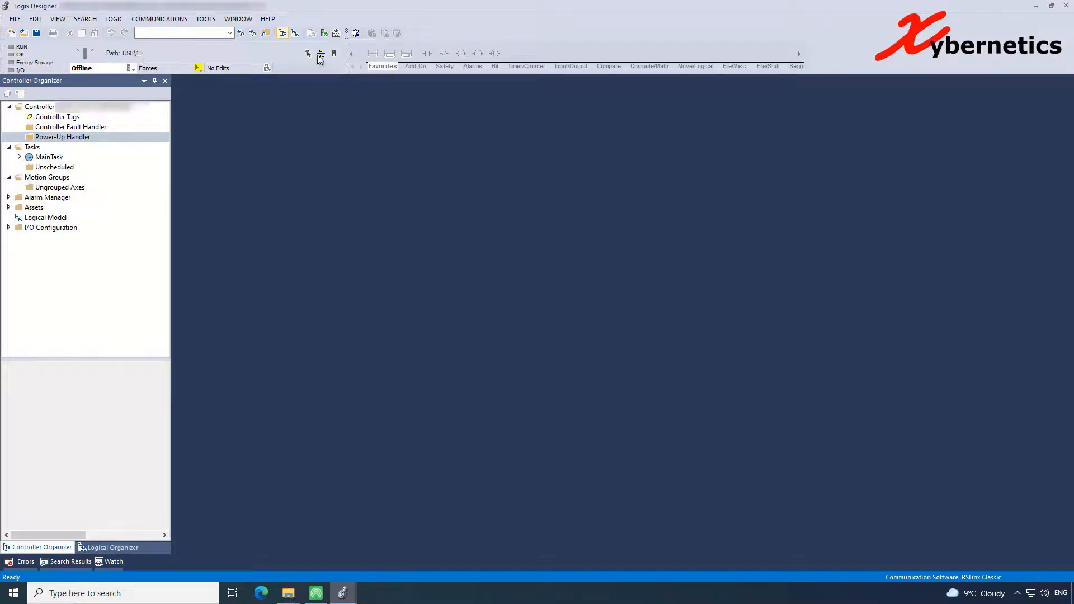
pyautogui.moveTo(321, 54)
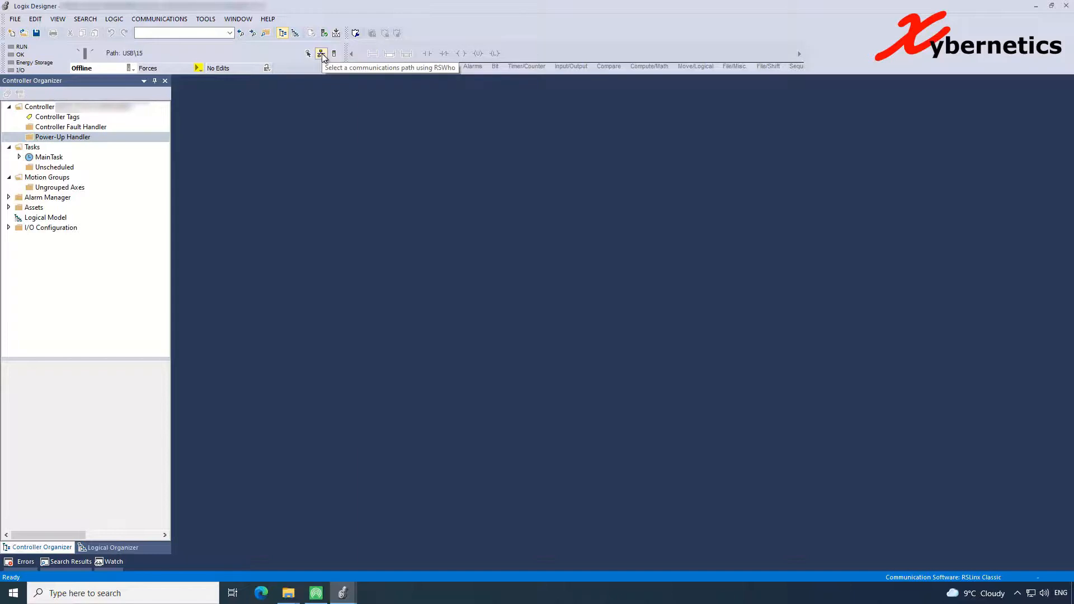
# - Select the 1756-L83E controller under USB in Who Active and start Upload from it
pyautogui.click(321, 54)
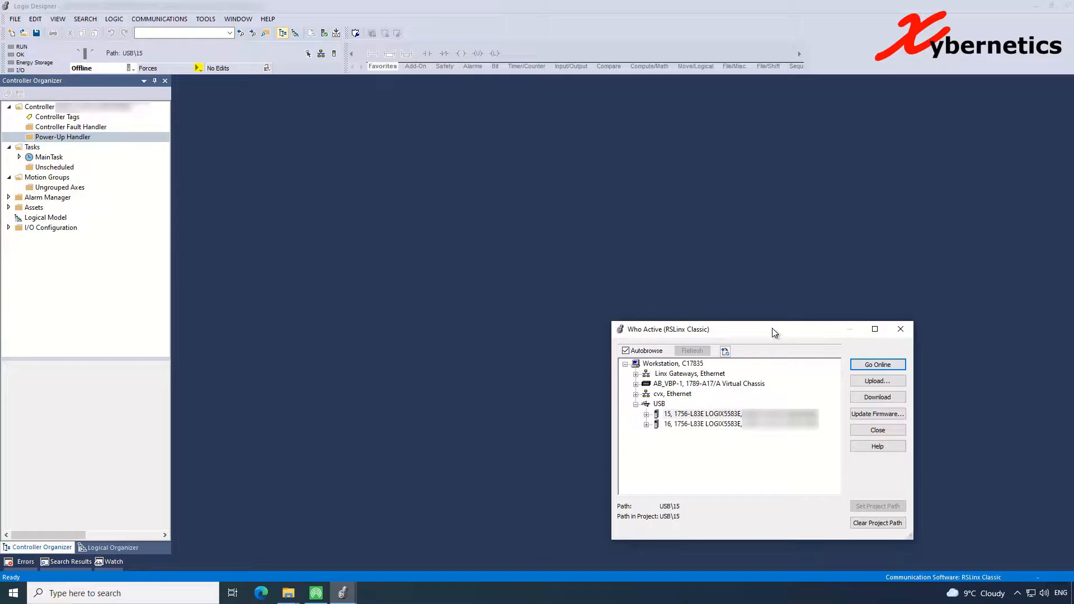
pyautogui.click(700, 414)
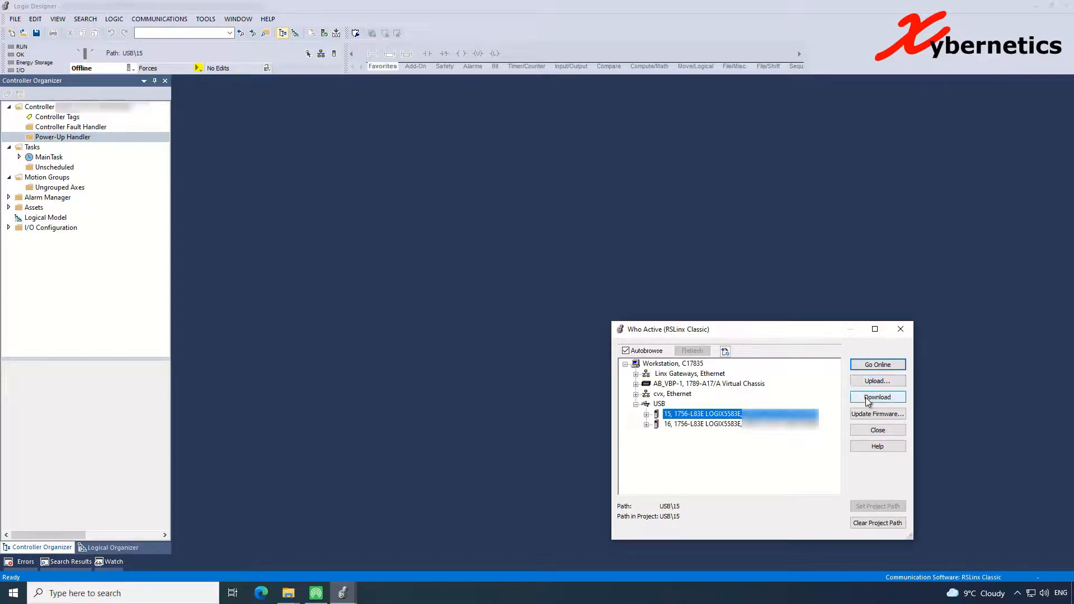
pyautogui.moveTo(876, 380)
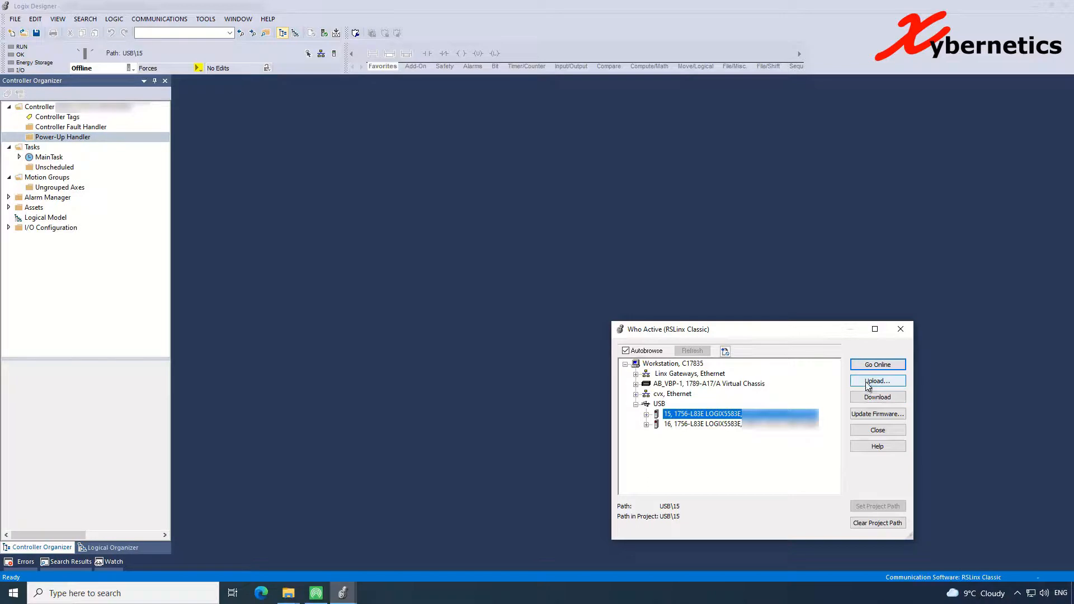
pyautogui.moveTo(868, 386)
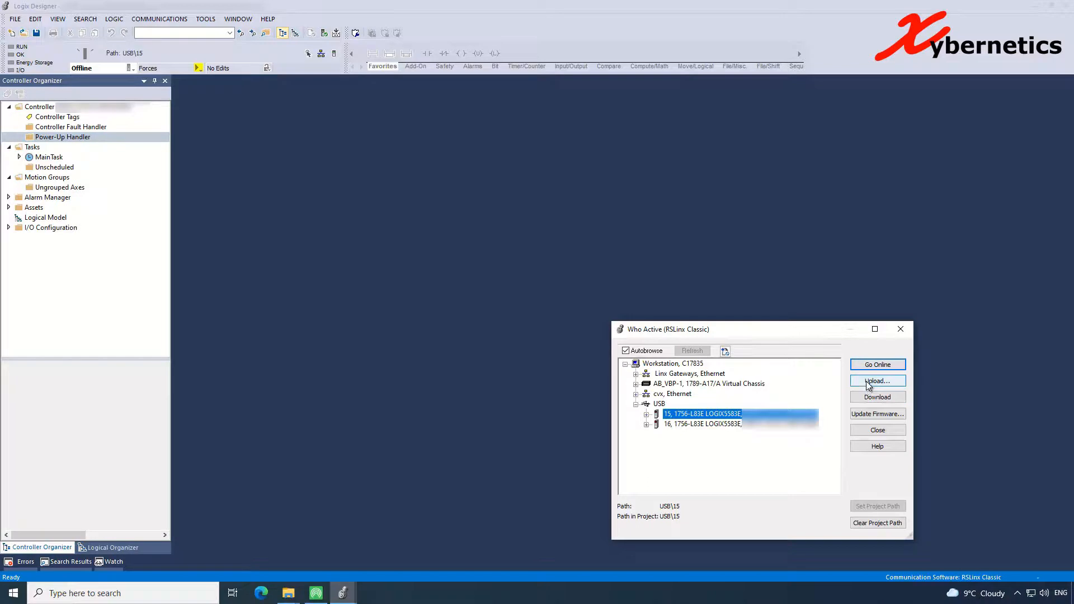
pyautogui.click(877, 380)
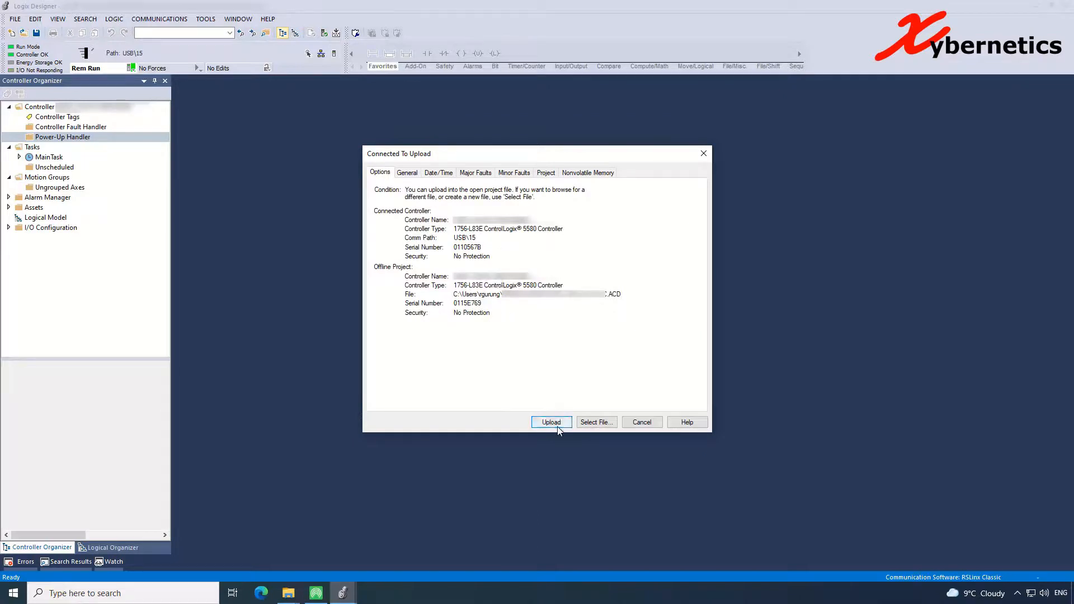
# - Confirm the upload so the project goes online in Rem Run mode
pyautogui.click(551, 421)
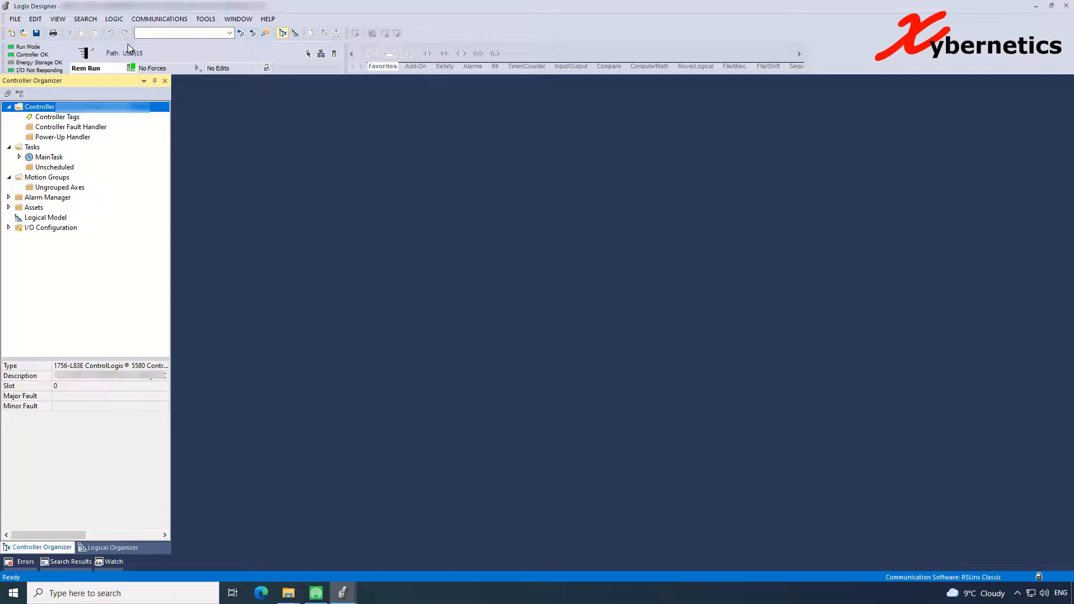
pyautogui.moveTo(585, 382)
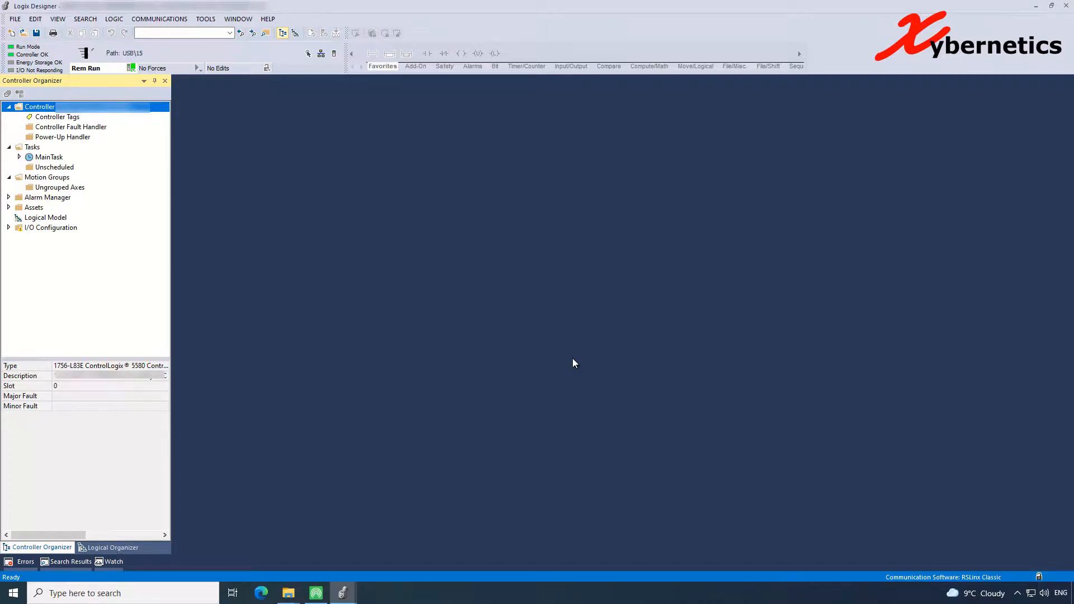
pyautogui.moveTo(426, 453)
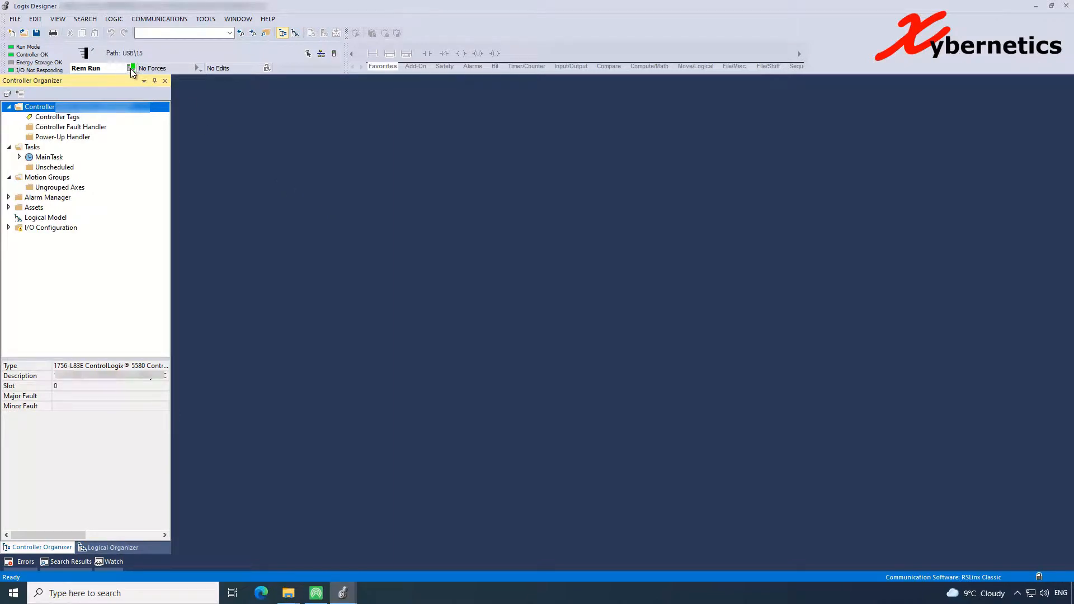
# - Go Offline from the controller, then review the online/upload/download options again
pyautogui.click(130, 68)
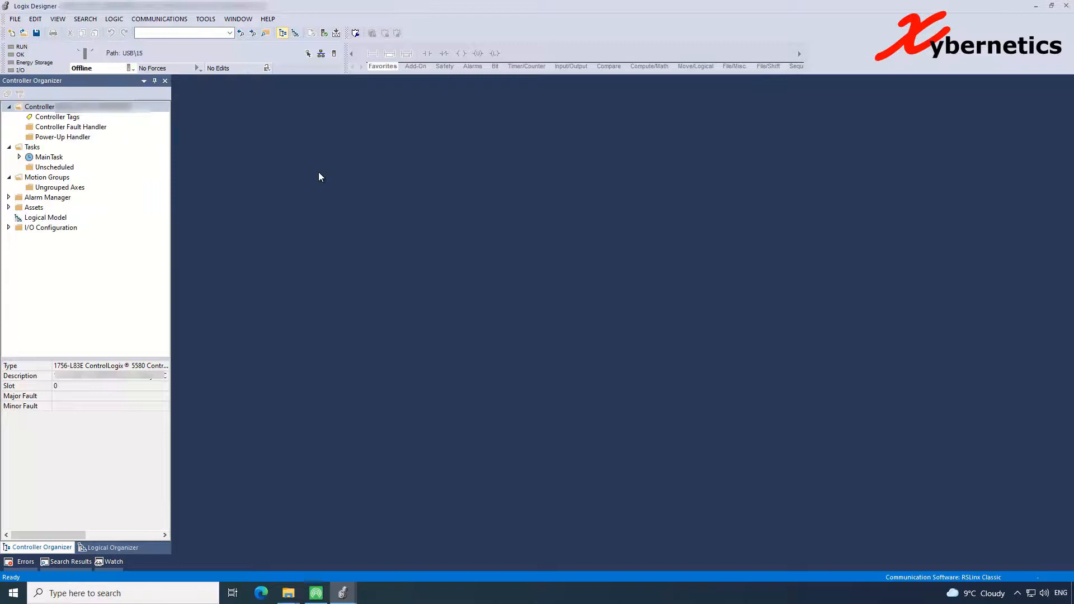
pyautogui.moveTo(292, 171)
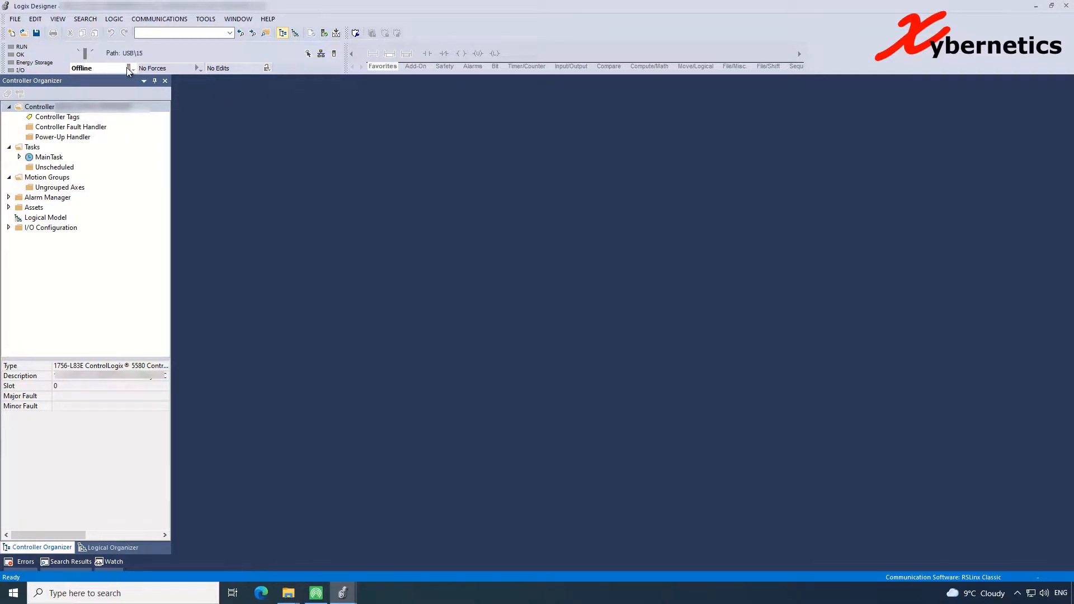
pyautogui.click(130, 69)
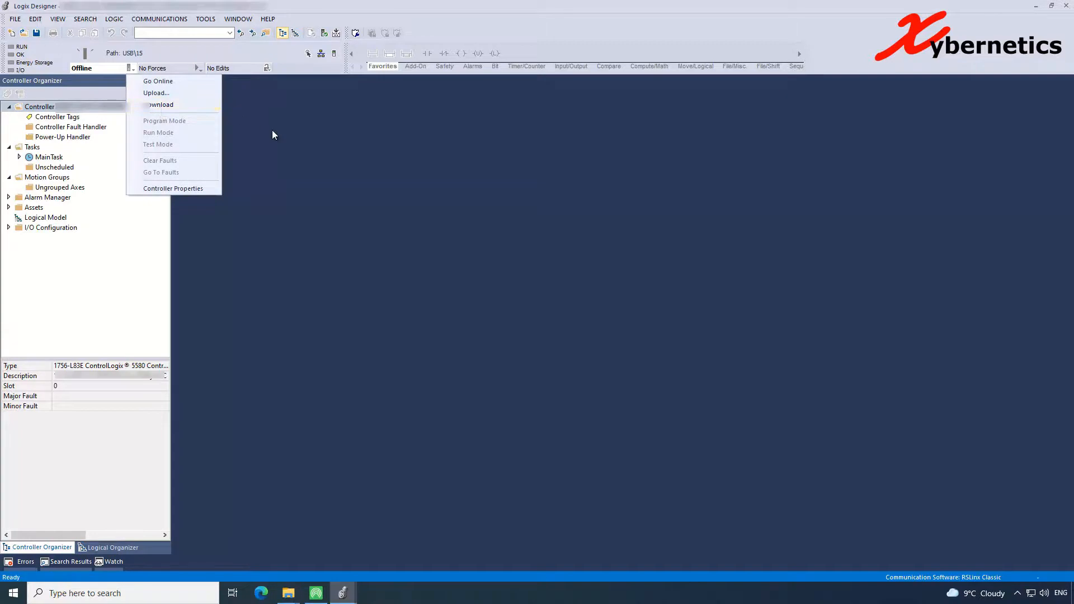
pyautogui.moveTo(321, 54)
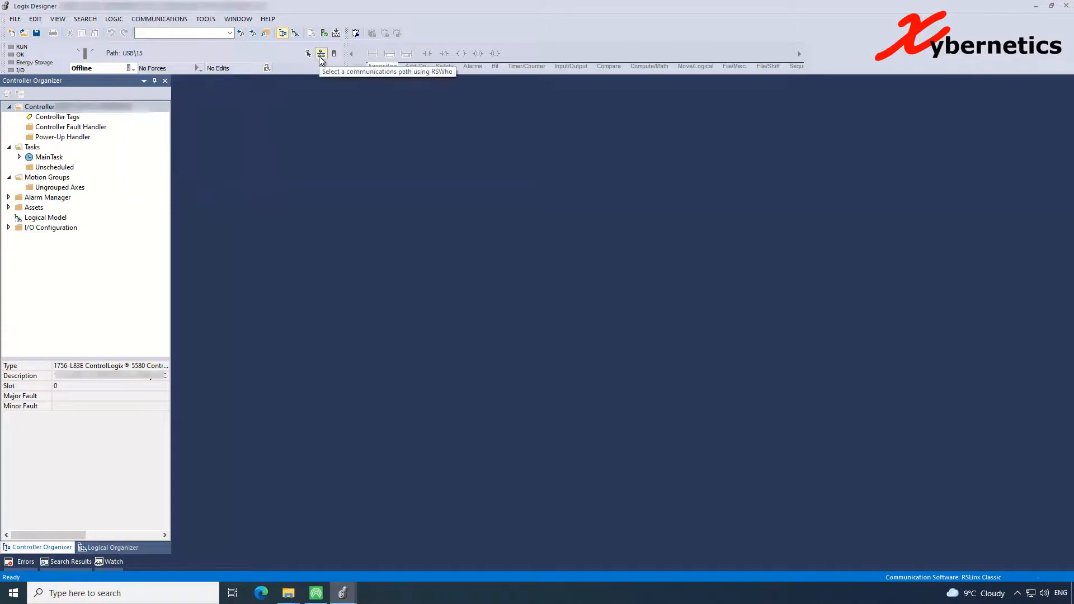
pyautogui.moveTo(132, 76)
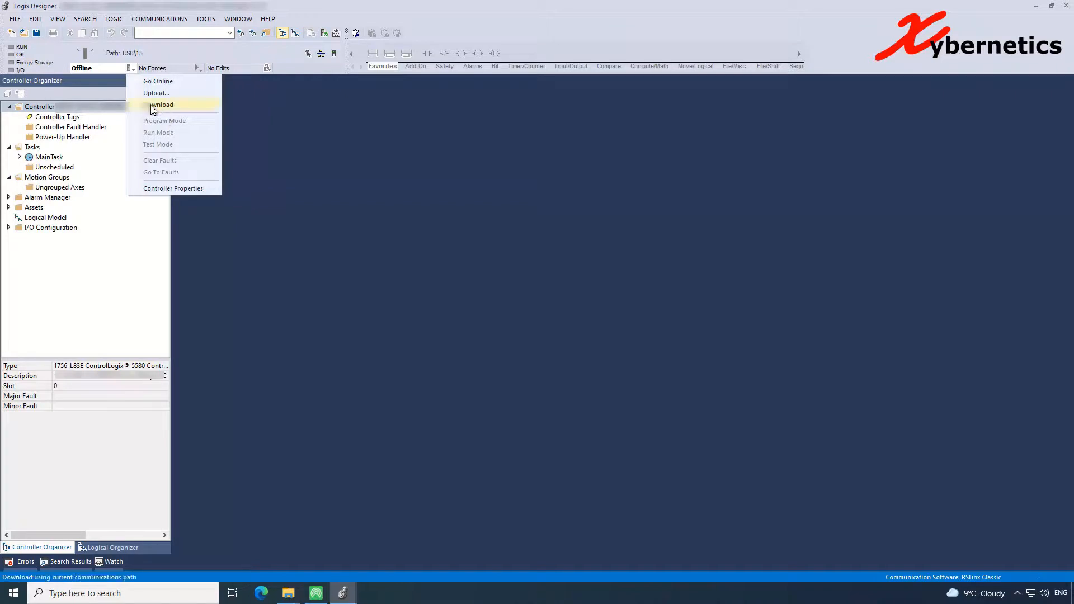
pyautogui.moveTo(165, 110)
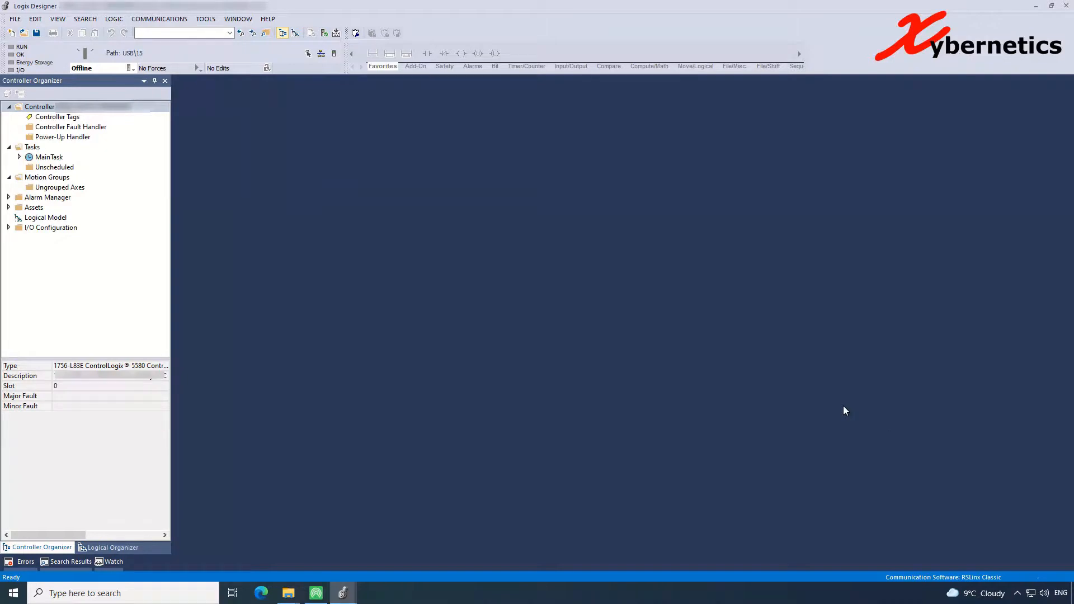
pyautogui.moveTo(850, 428)
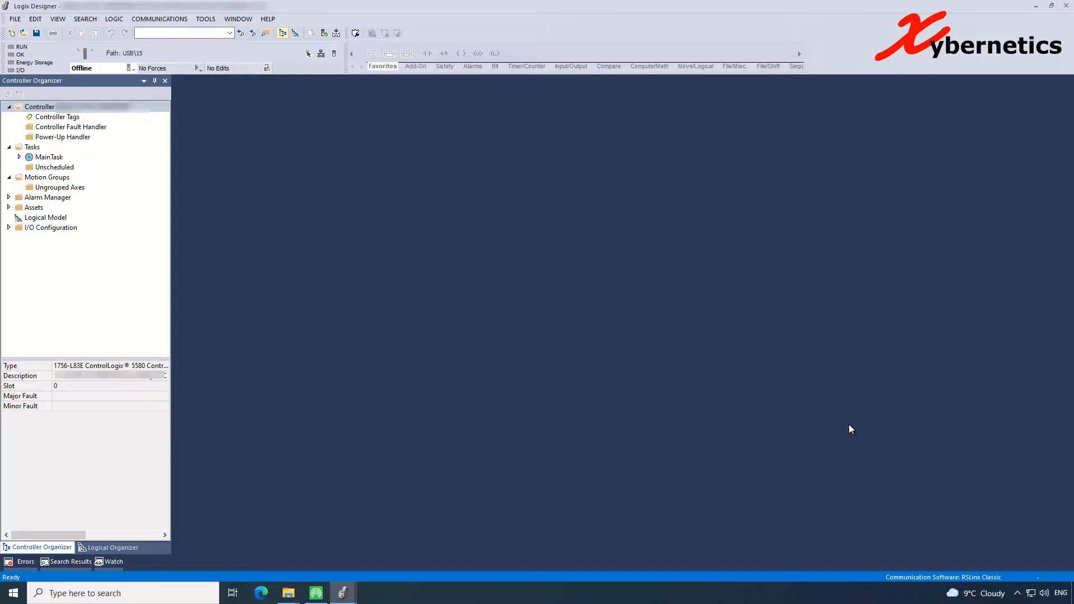
pyautogui.moveTo(848, 451)
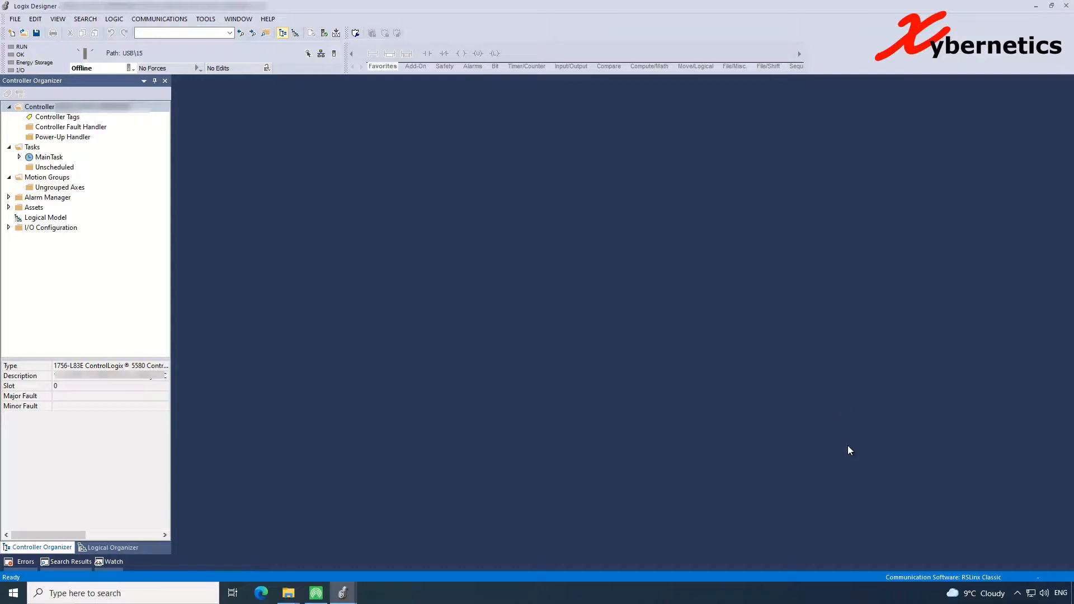
pyautogui.moveTo(850, 441)
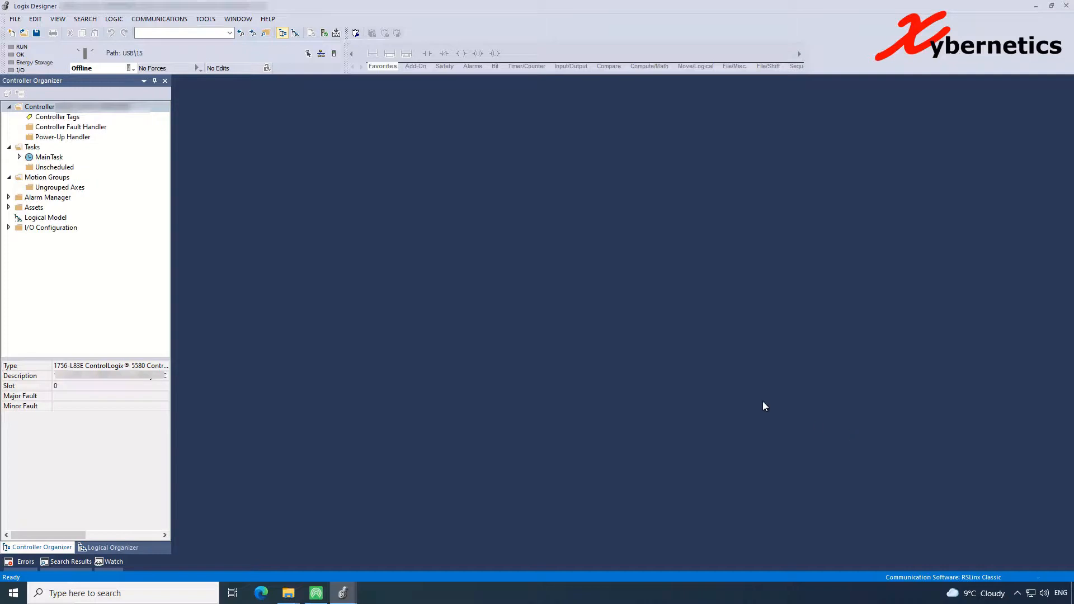
pyautogui.moveTo(745, 389)
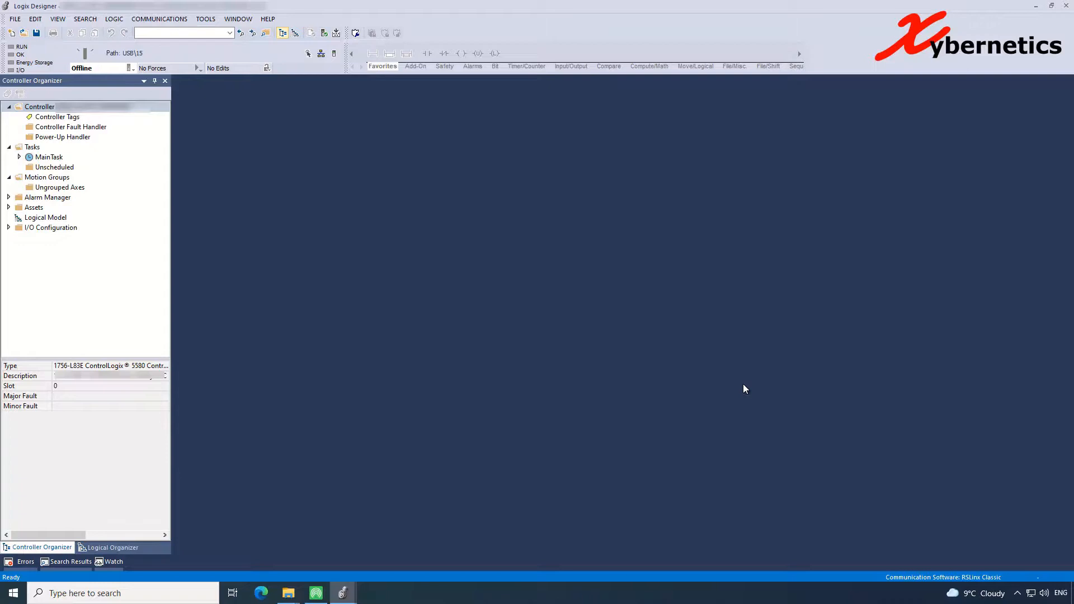
pyautogui.moveTo(807, 242)
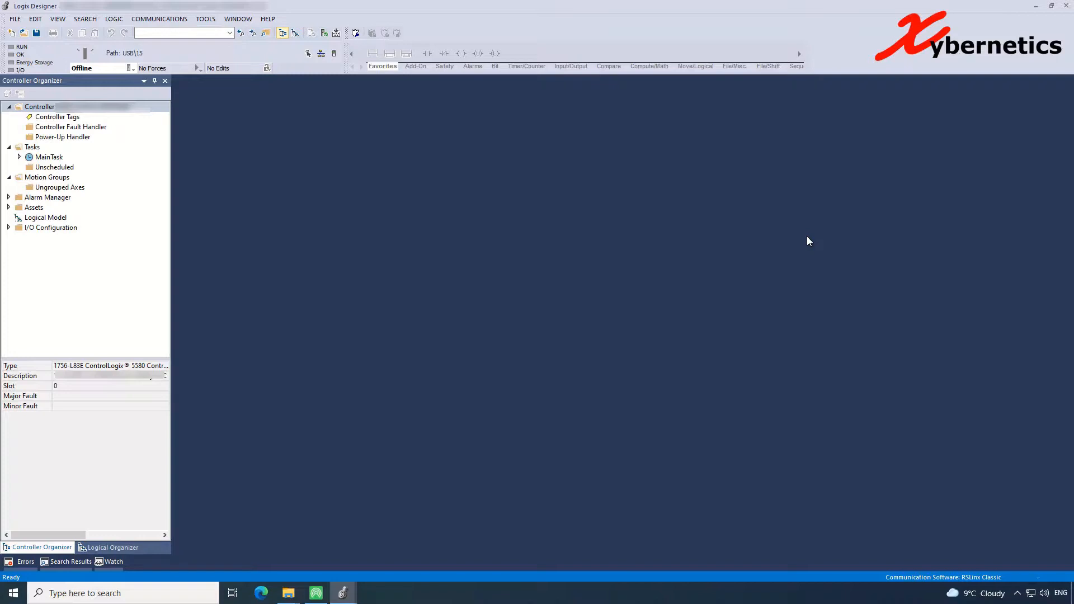
pyautogui.moveTo(323, 209)
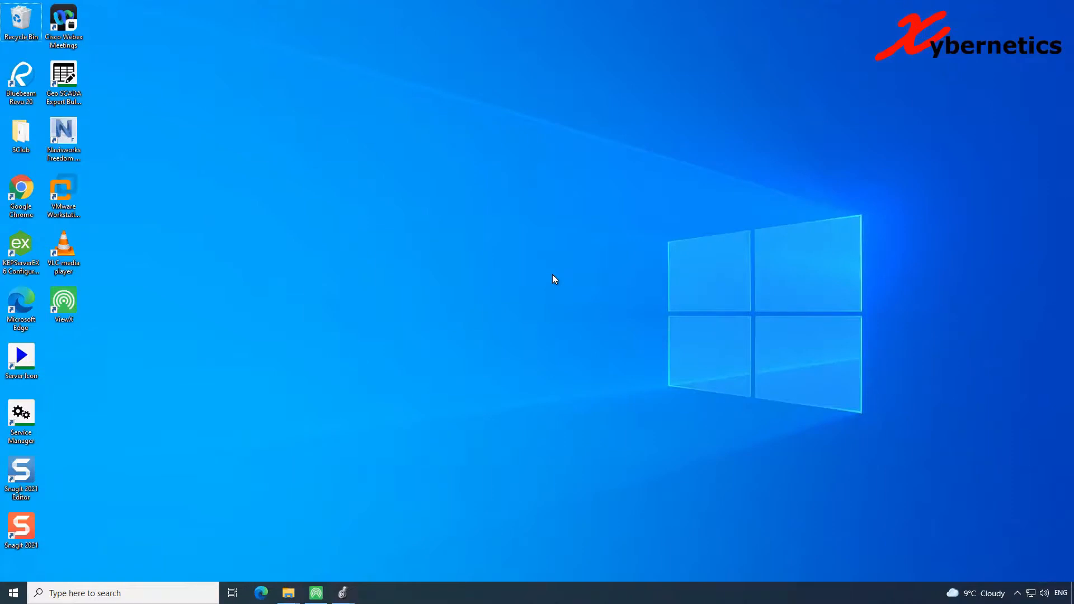
# - Launch ME Transfer Utility from a Start search for 'tra' and show its Upload page
pyautogui.click(11, 593)
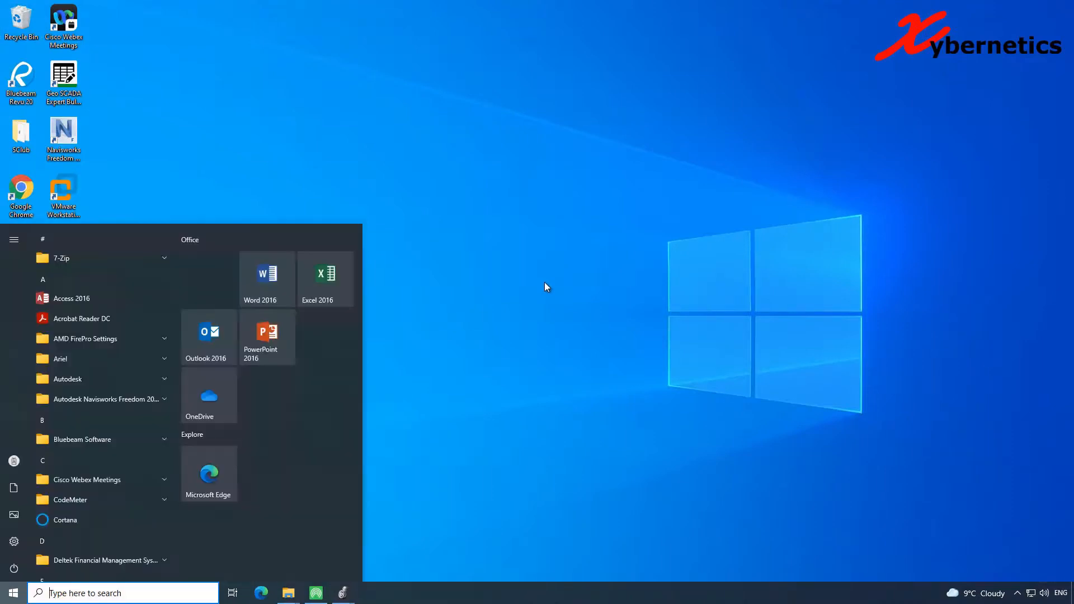
pyautogui.write('tra')
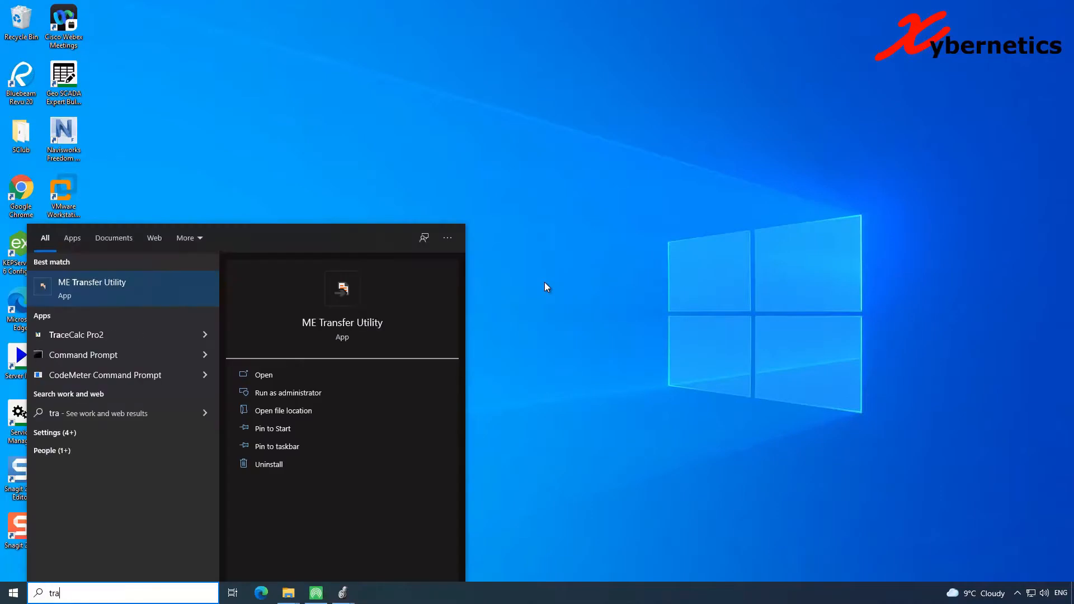
pyautogui.moveTo(97, 383)
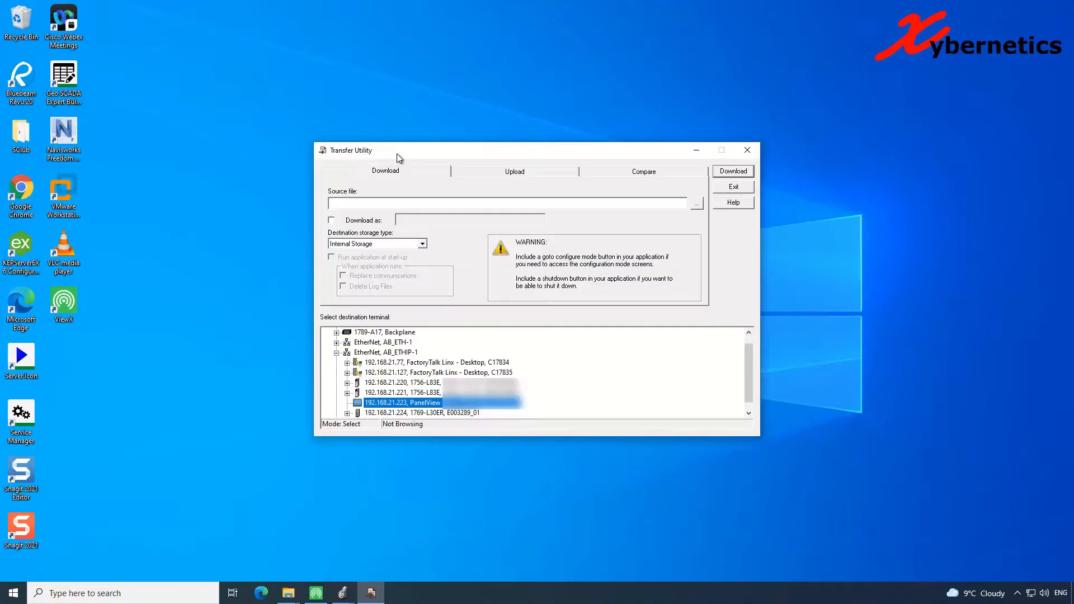
pyautogui.moveTo(690, 68)
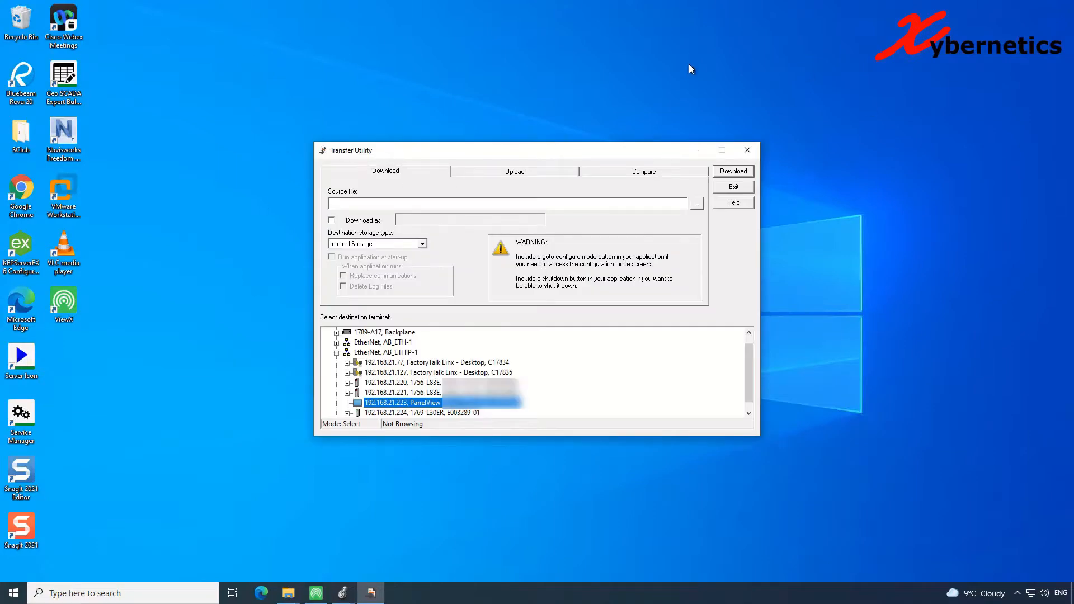
pyautogui.moveTo(681, 83)
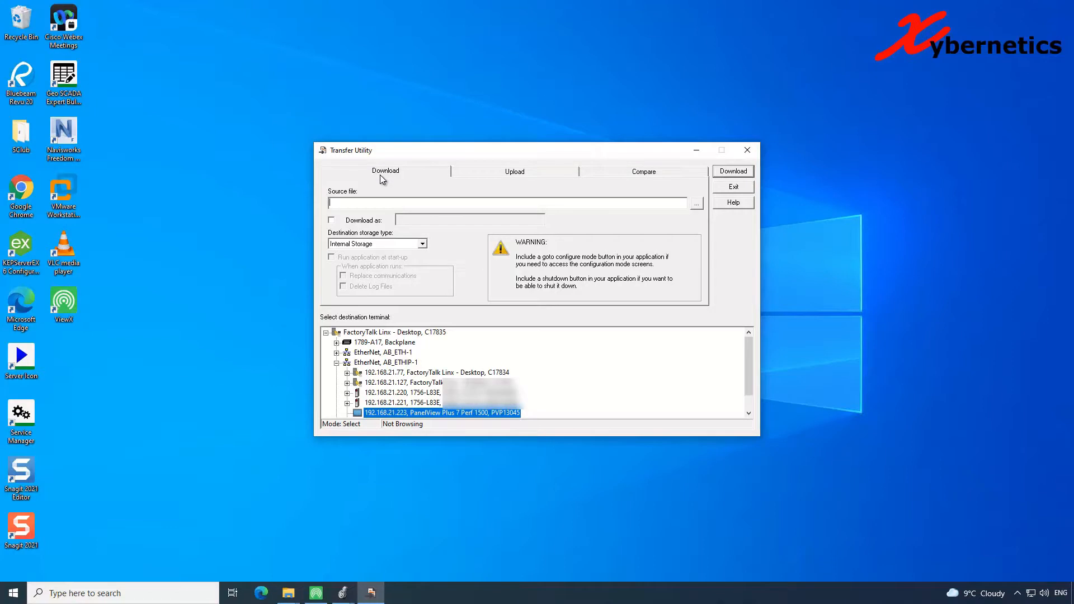
pyautogui.click(513, 171)
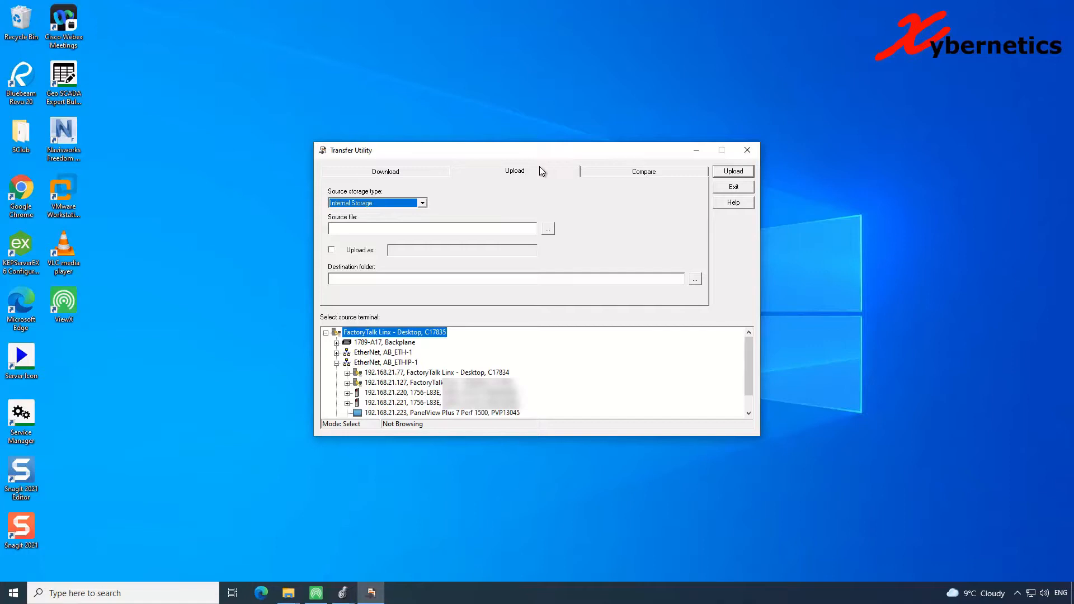
pyautogui.moveTo(572, 244)
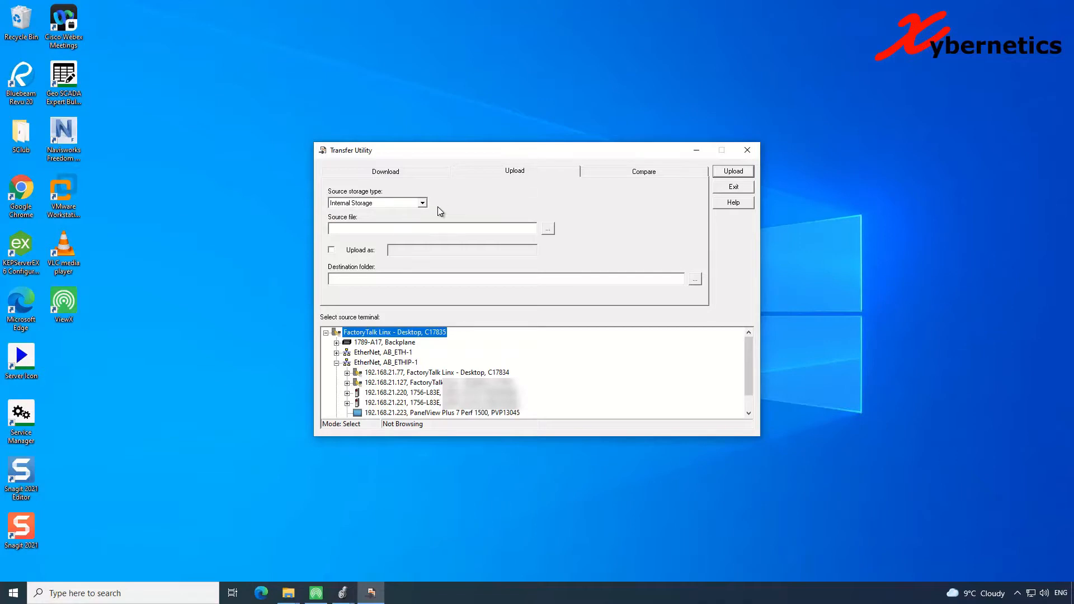
# - Choose the PanelView Plus 7 Perf 1500 terminal as source with Internal Storage
pyautogui.click(376, 203)
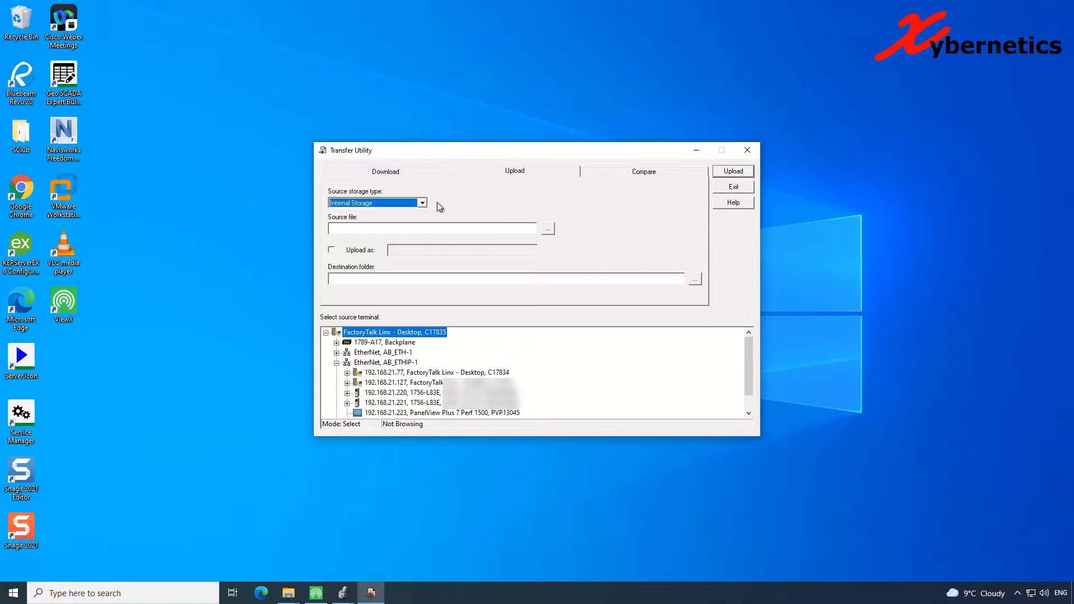
pyautogui.moveTo(496, 420)
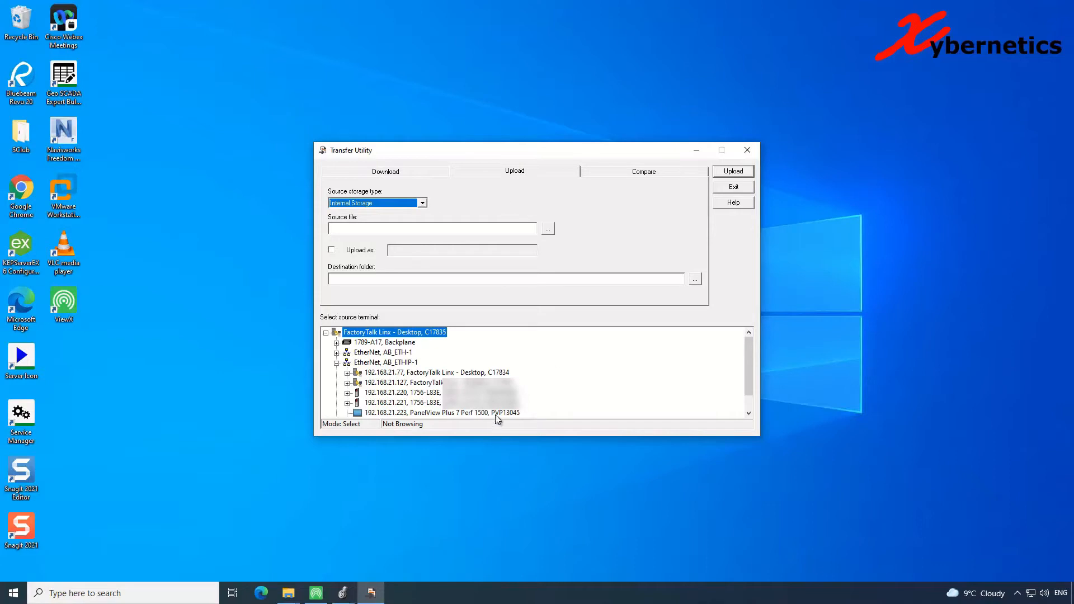
pyautogui.click(441, 413)
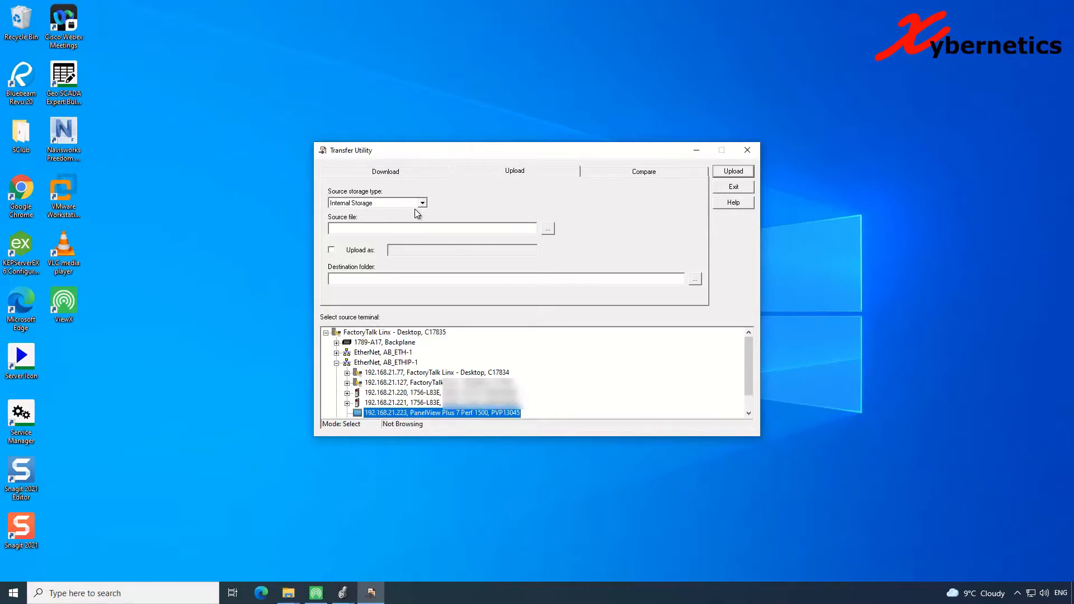
pyautogui.click(421, 203)
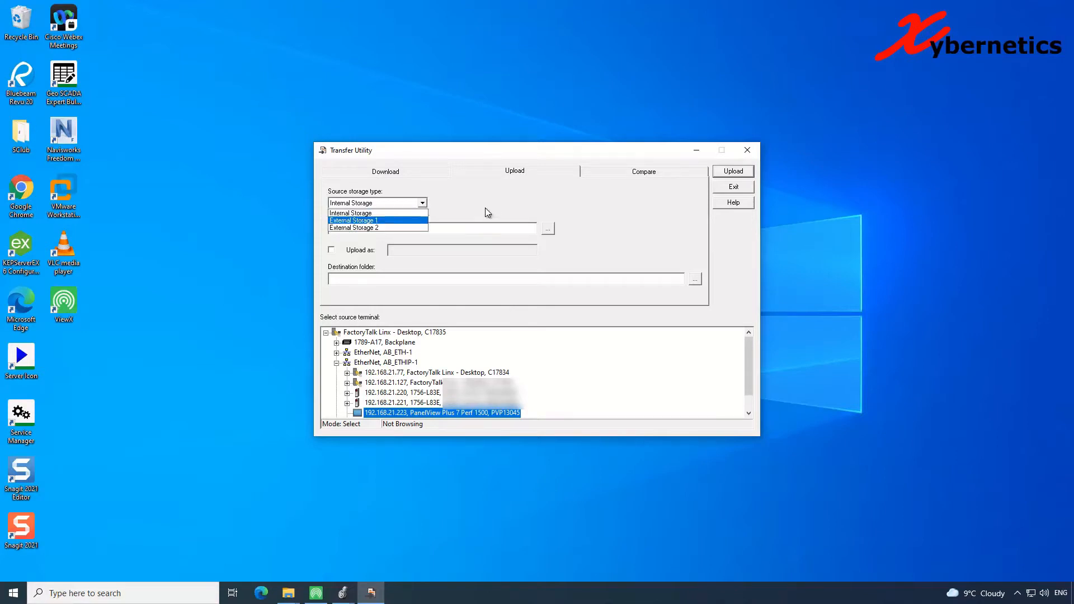
pyautogui.click(377, 203)
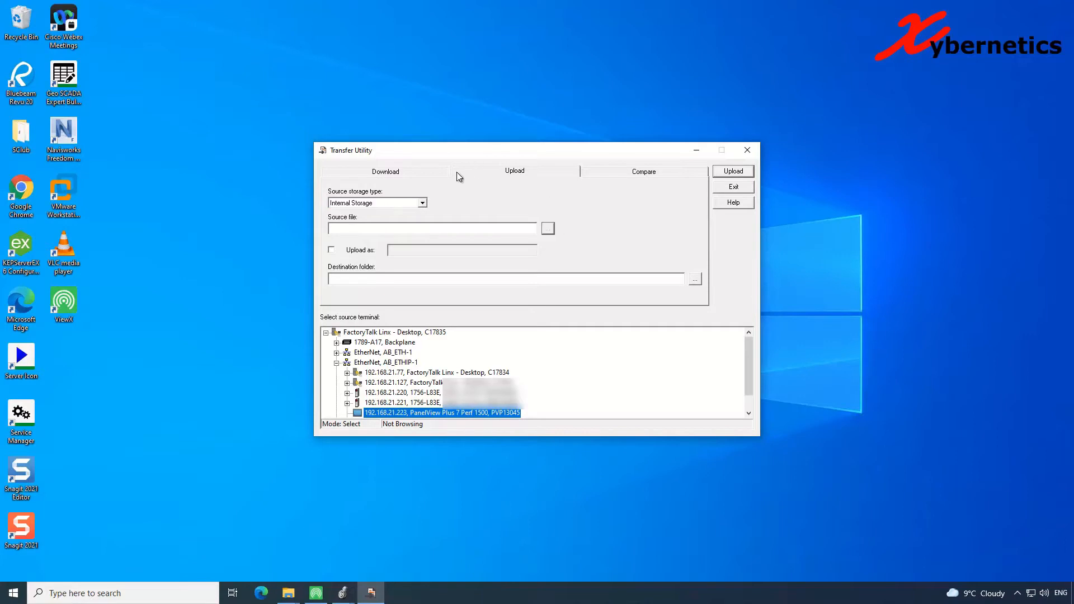
# - Browse the terminal's storage and select the .mer application file as source file
pyautogui.click(547, 227)
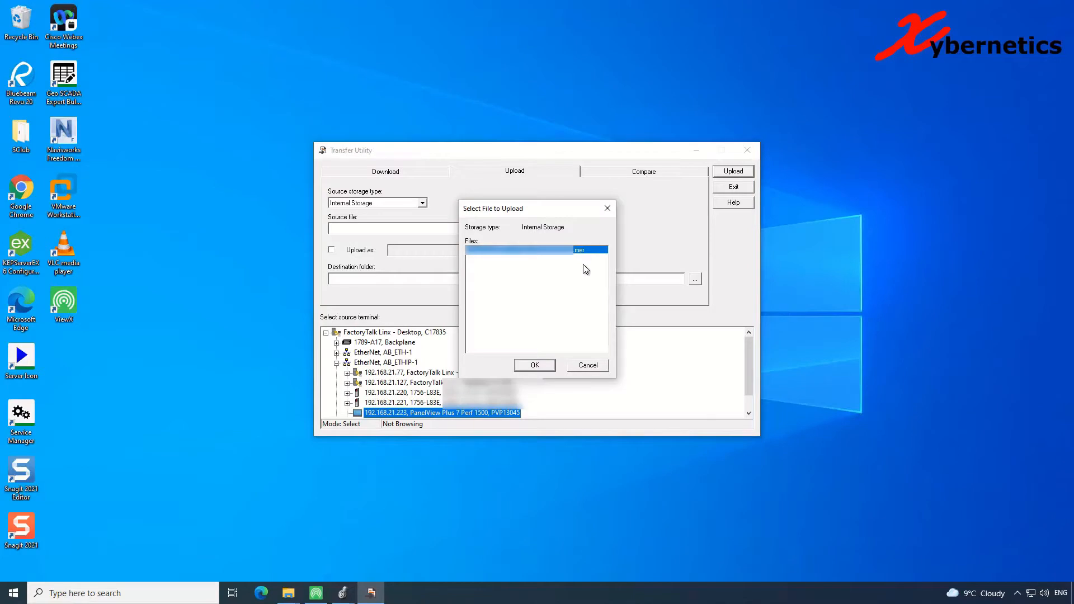
pyautogui.moveTo(573, 257)
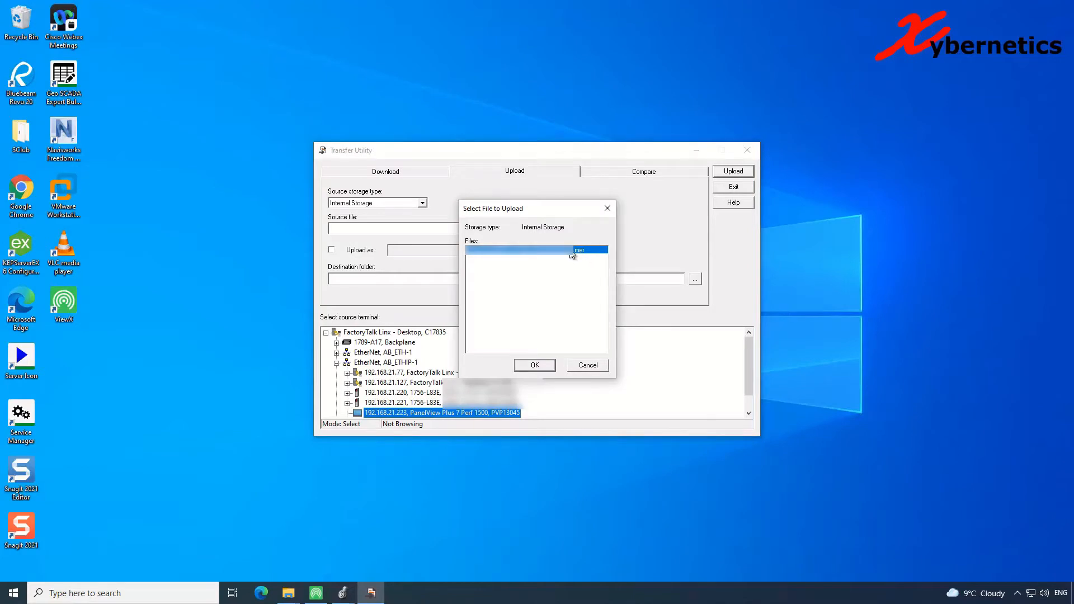
pyautogui.click(534, 365)
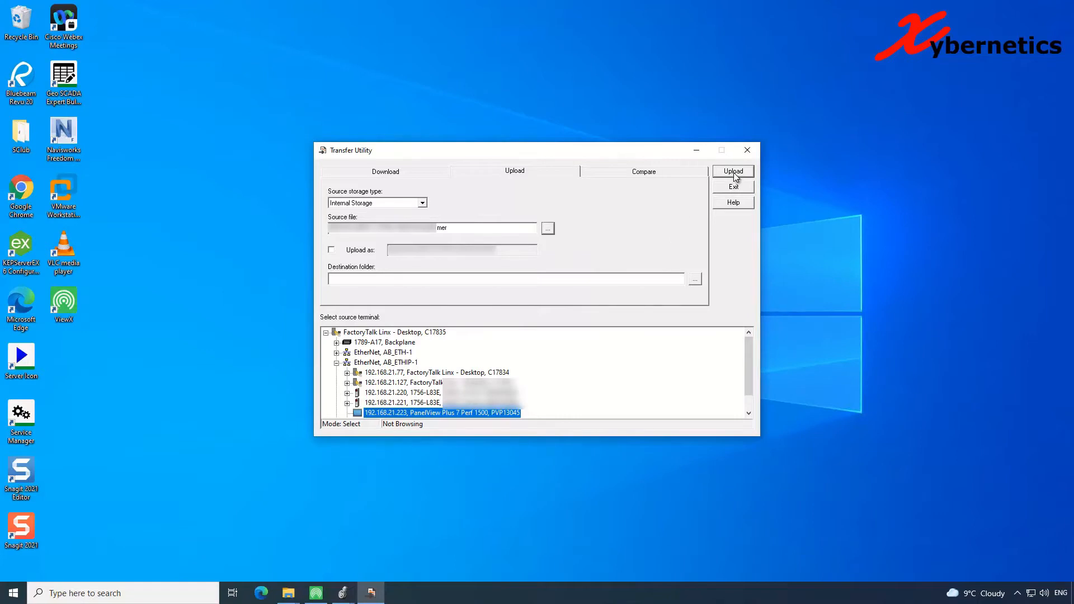
pyautogui.moveTo(533, 436)
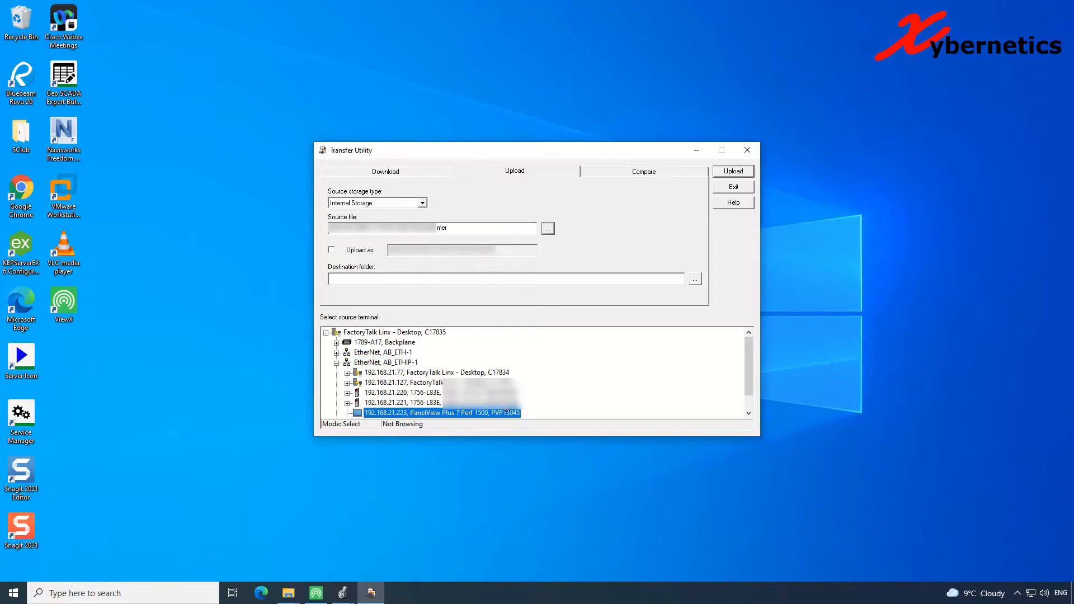
pyautogui.moveTo(258, 446)
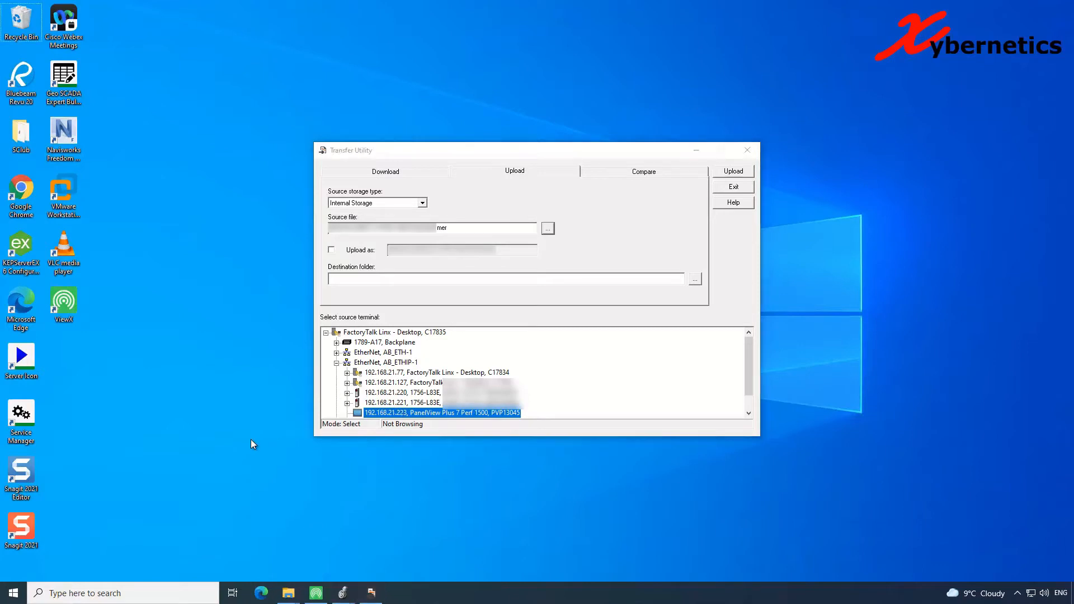
# - Launch the ME Firmware Upgrade Wizard from a Start search for 'firm'
pyautogui.click(10, 593)
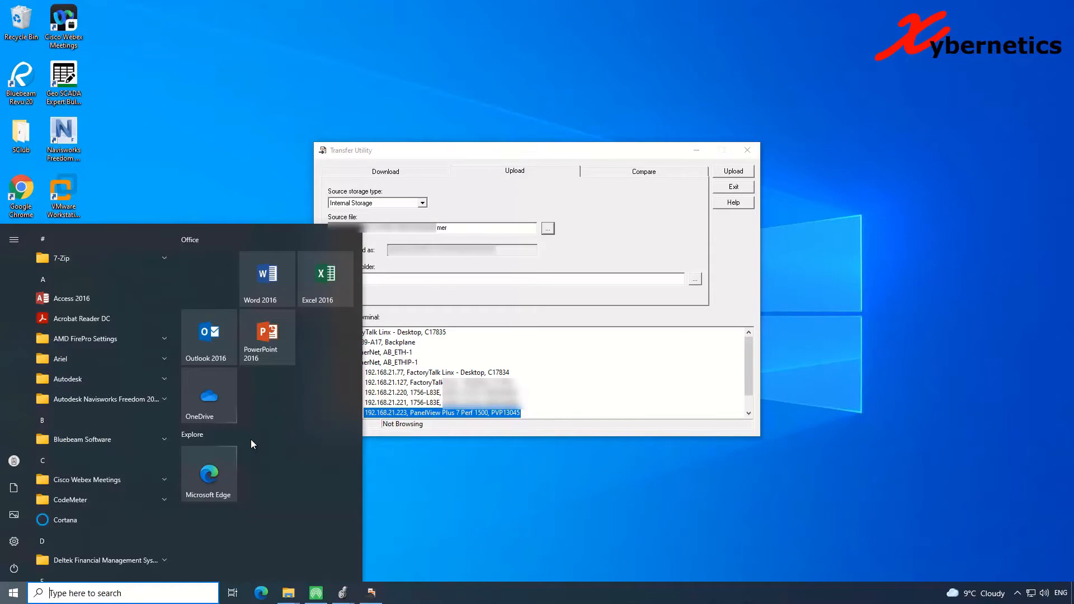
pyautogui.write('firm')
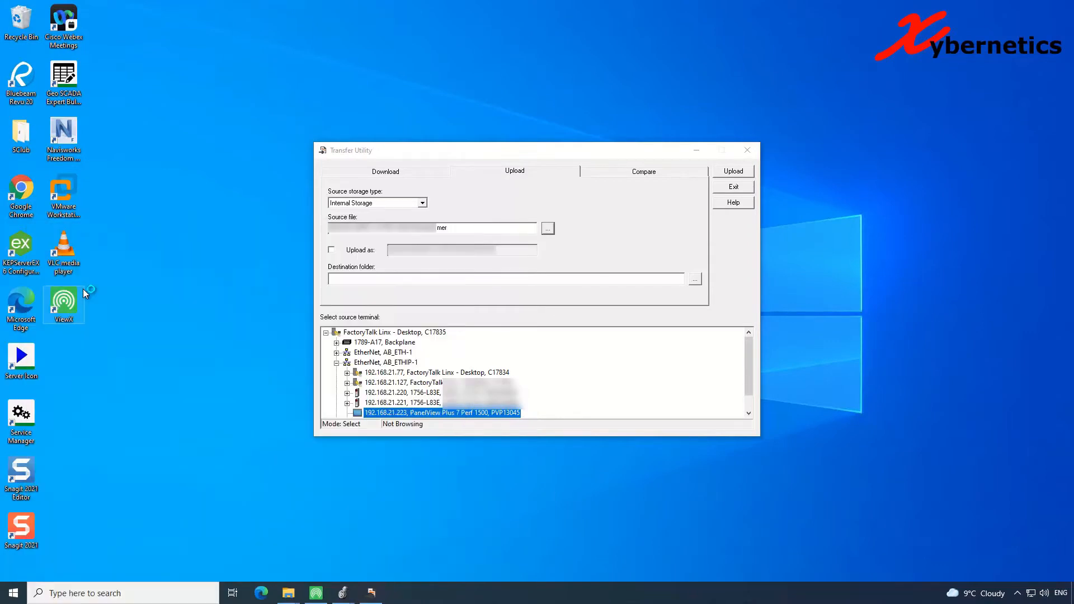
pyautogui.moveTo(86, 279)
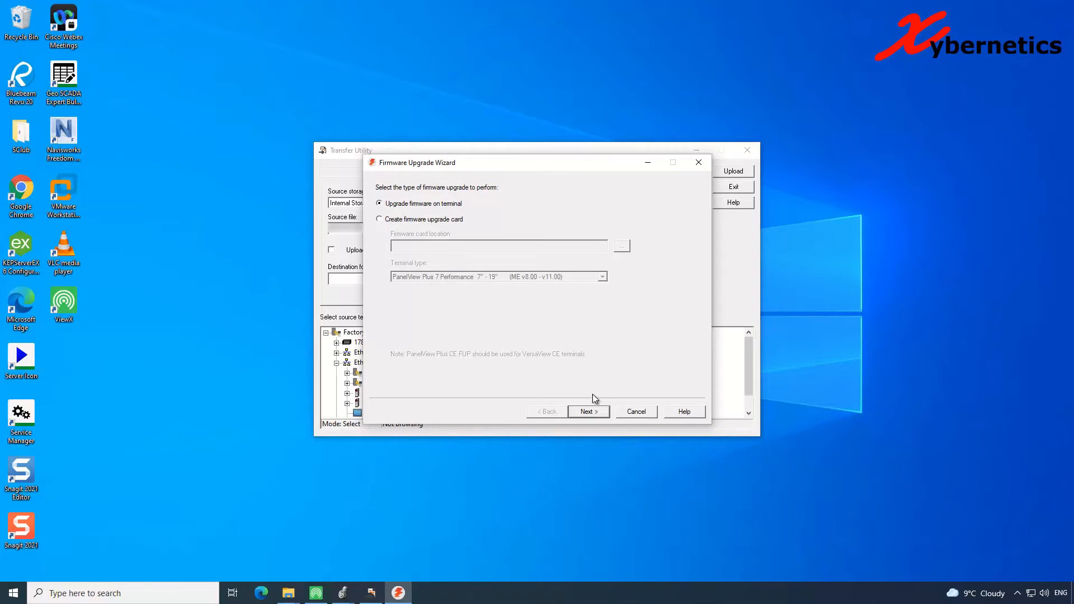
# - Proceed with upgrading firmware on the terminal, accept the MER warning, and use a network connection
pyautogui.click(587, 410)
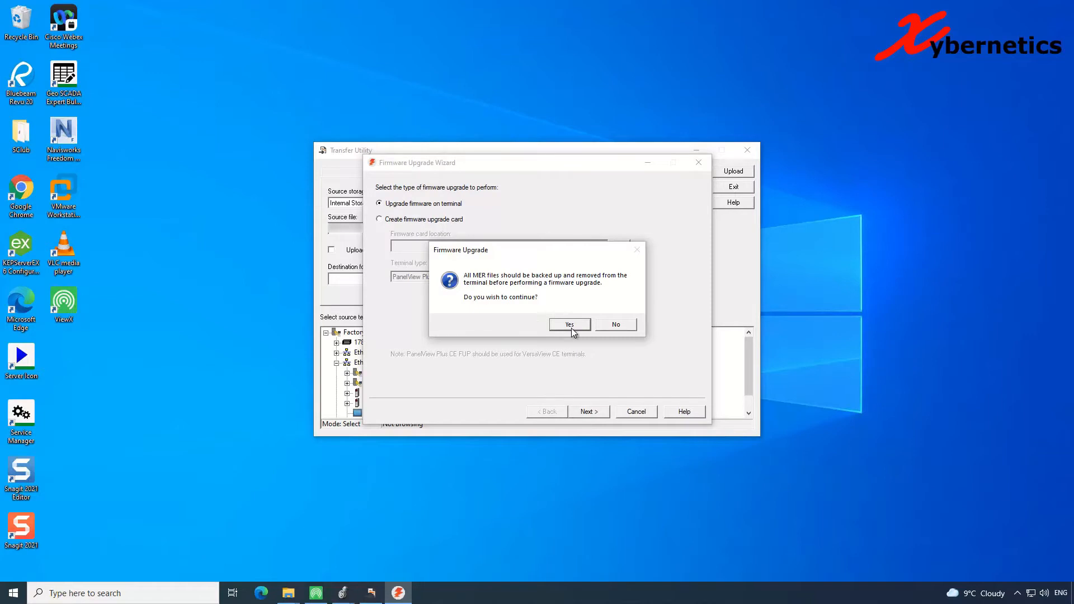
pyautogui.click(569, 324)
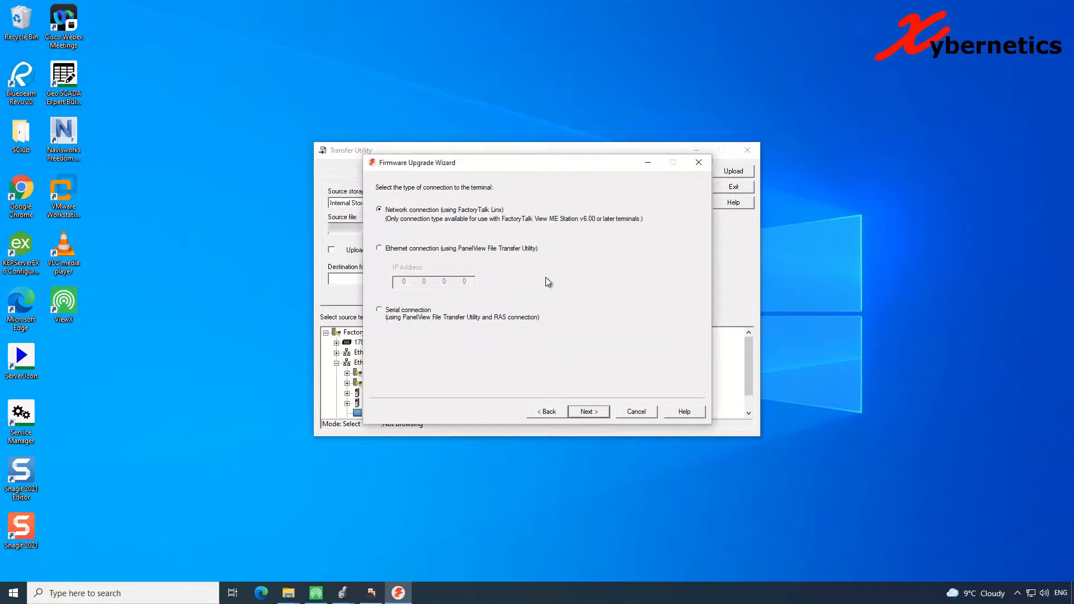
pyautogui.moveTo(460, 240)
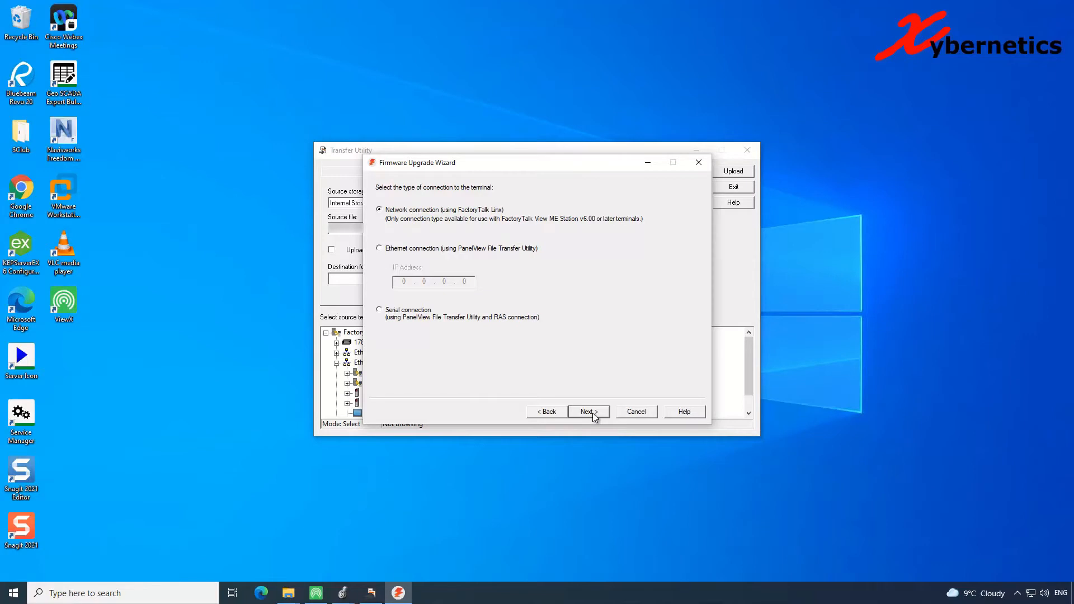
pyautogui.click(587, 411)
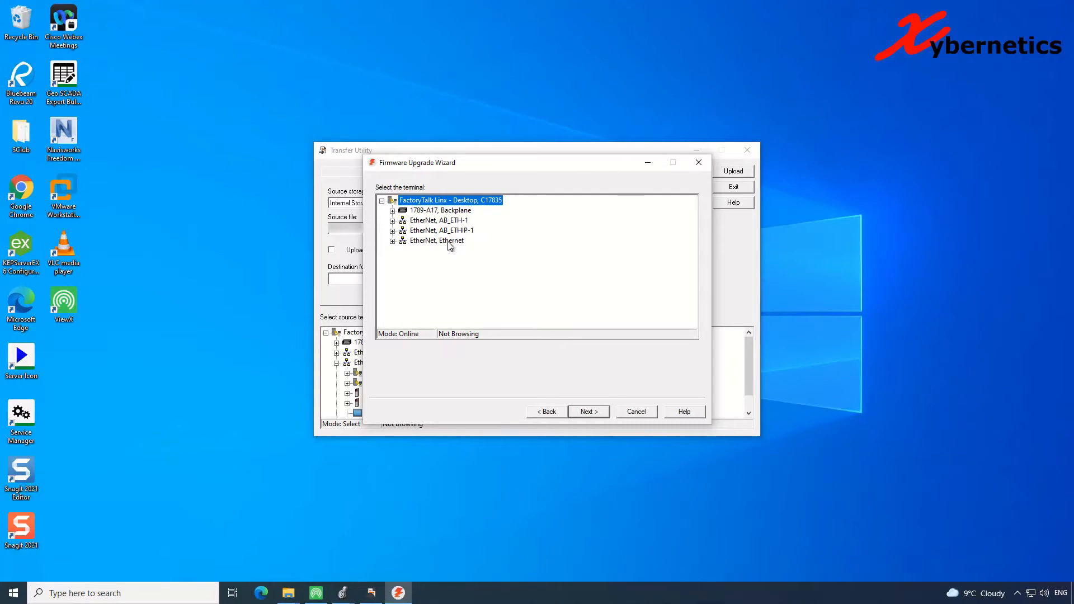
pyautogui.moveTo(423, 241)
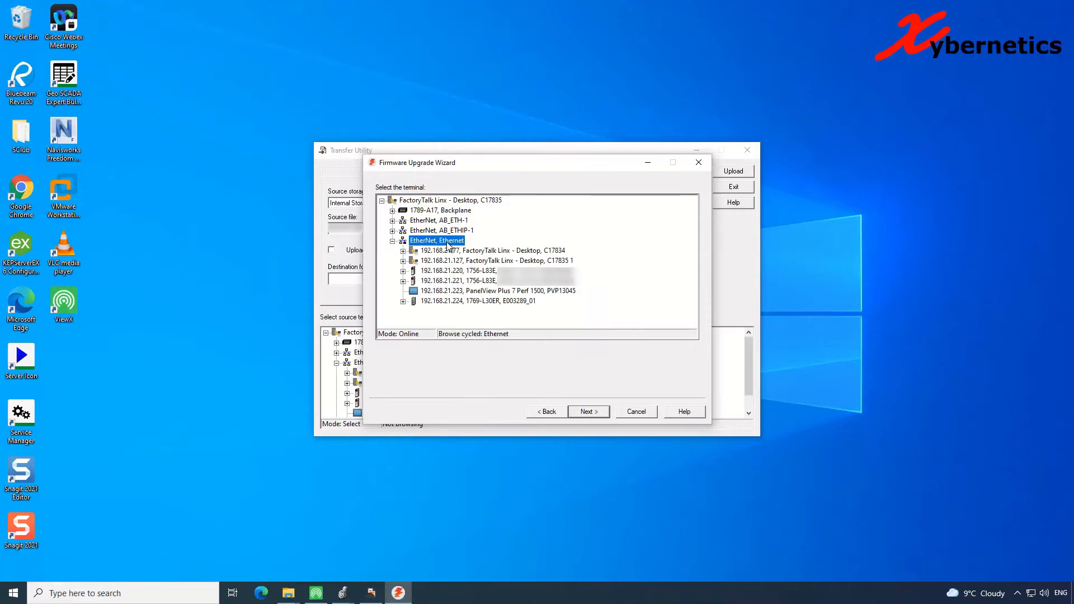
# - Add a PanelView Plus 7 Perf device to the Ethernet network, review its properties and return to the list
pyautogui.rightClick(437, 241)
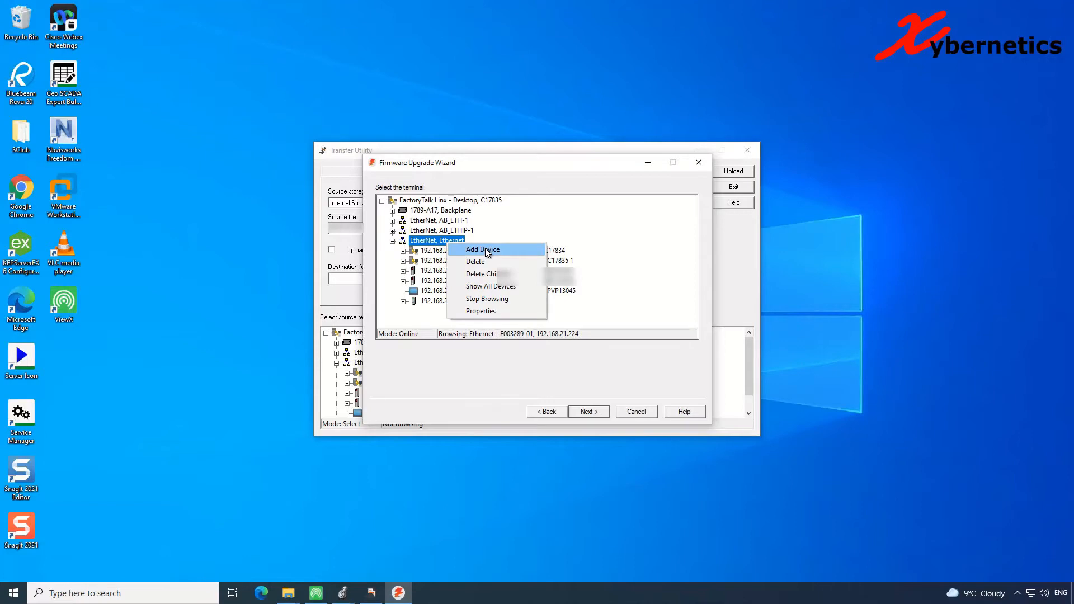
pyautogui.click(482, 248)
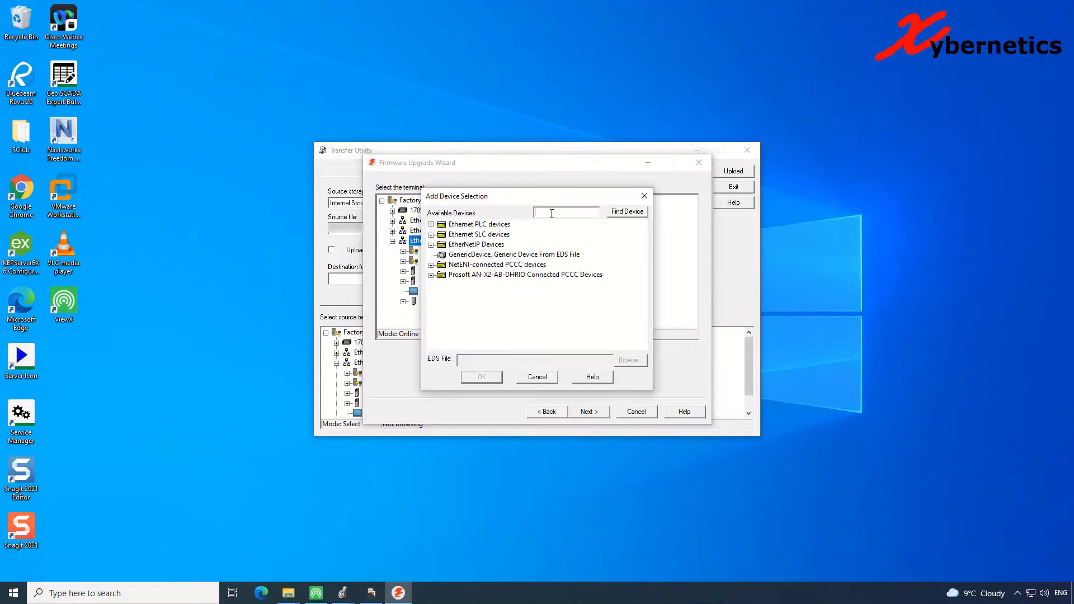
pyautogui.write('panelview Plus 7 p')
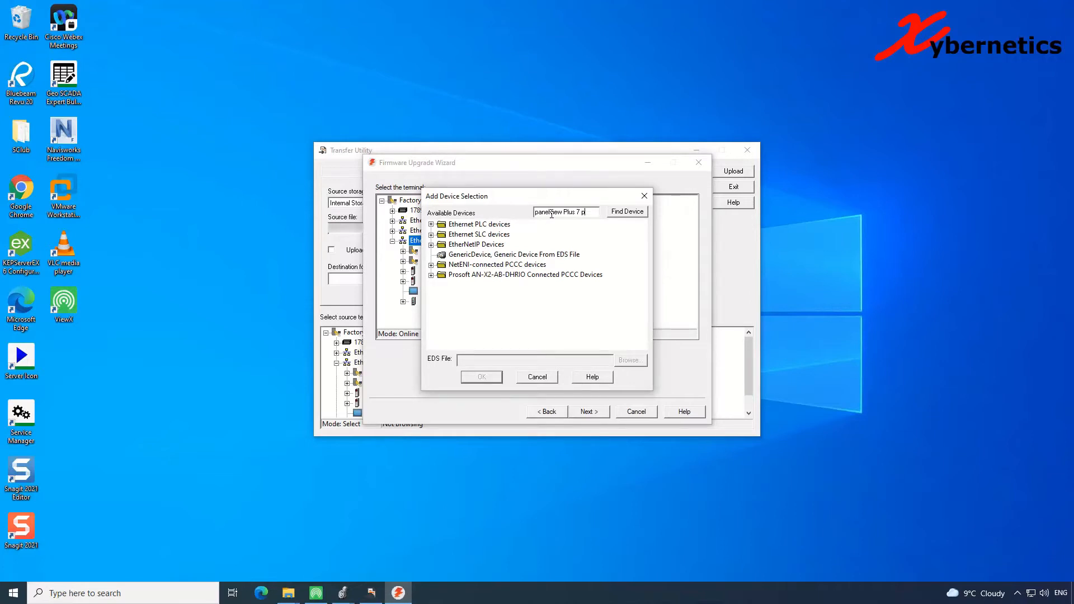
pyautogui.click(625, 211)
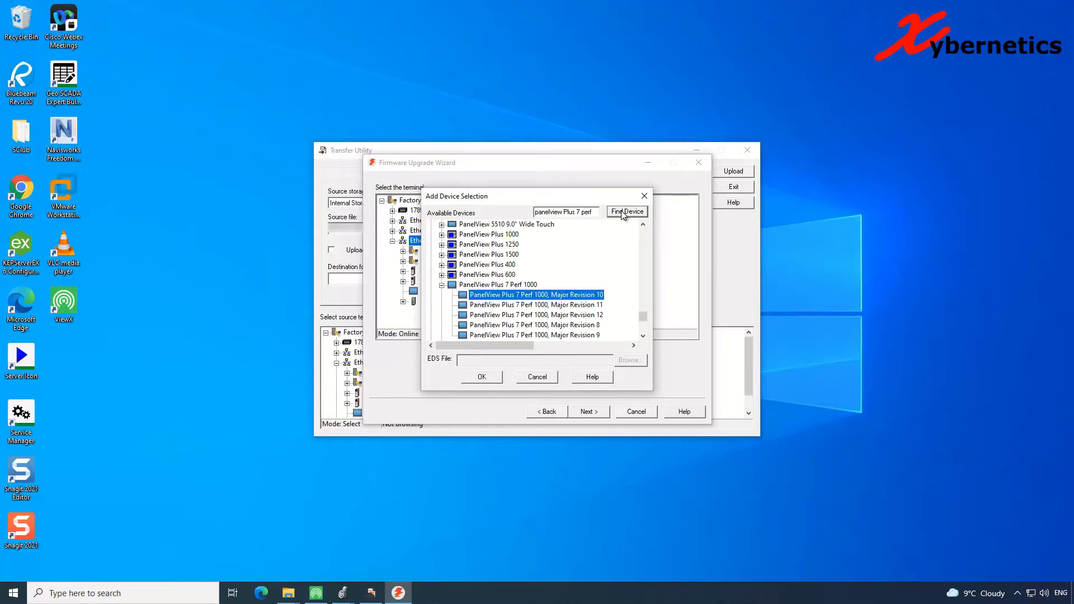
pyautogui.scroll(-3)
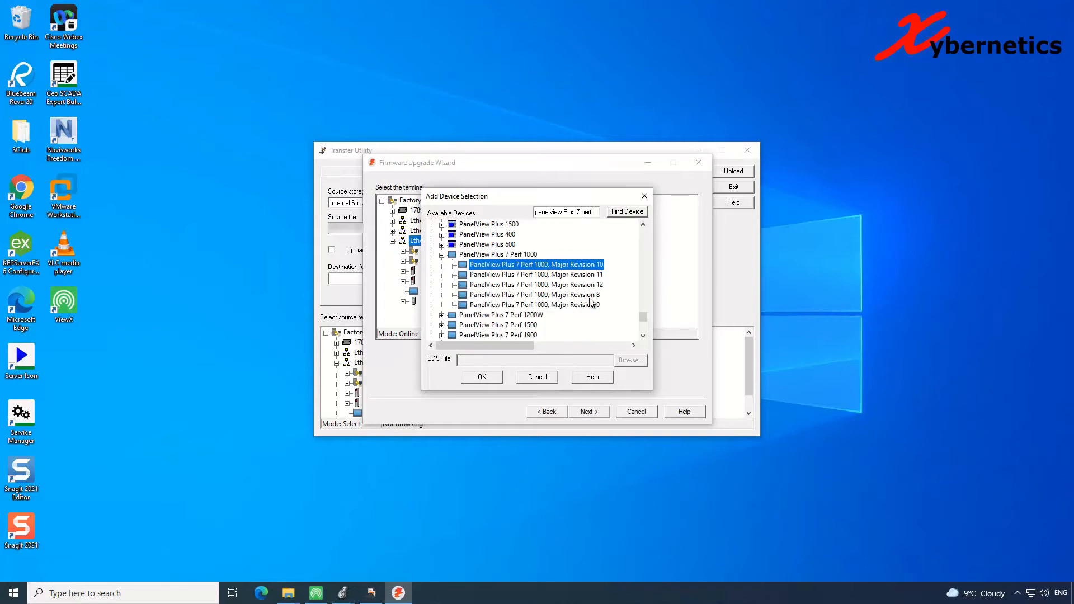
pyautogui.click(481, 377)
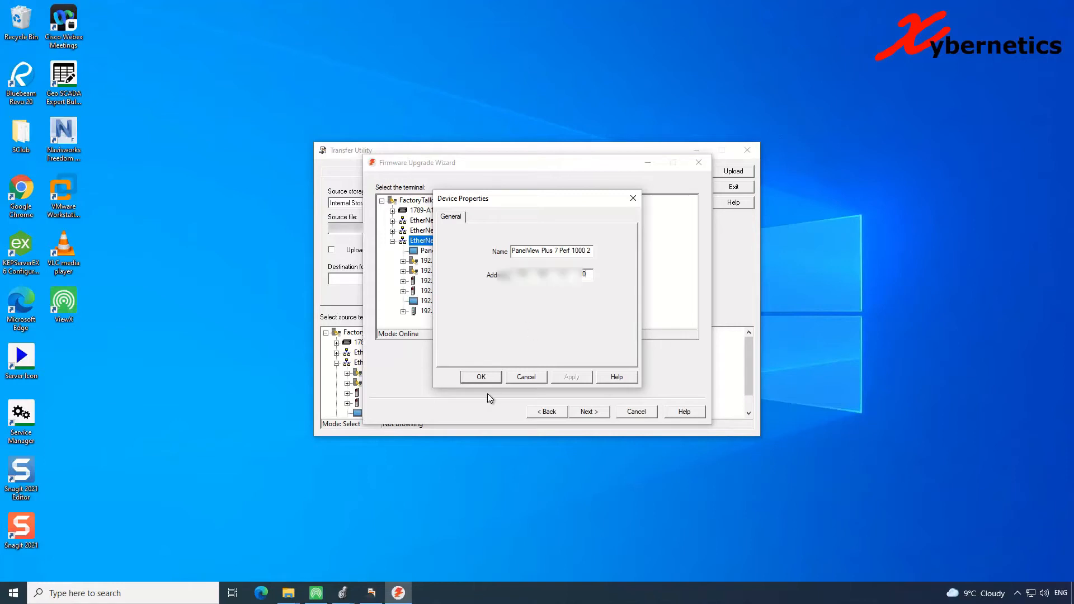
pyautogui.click(480, 377)
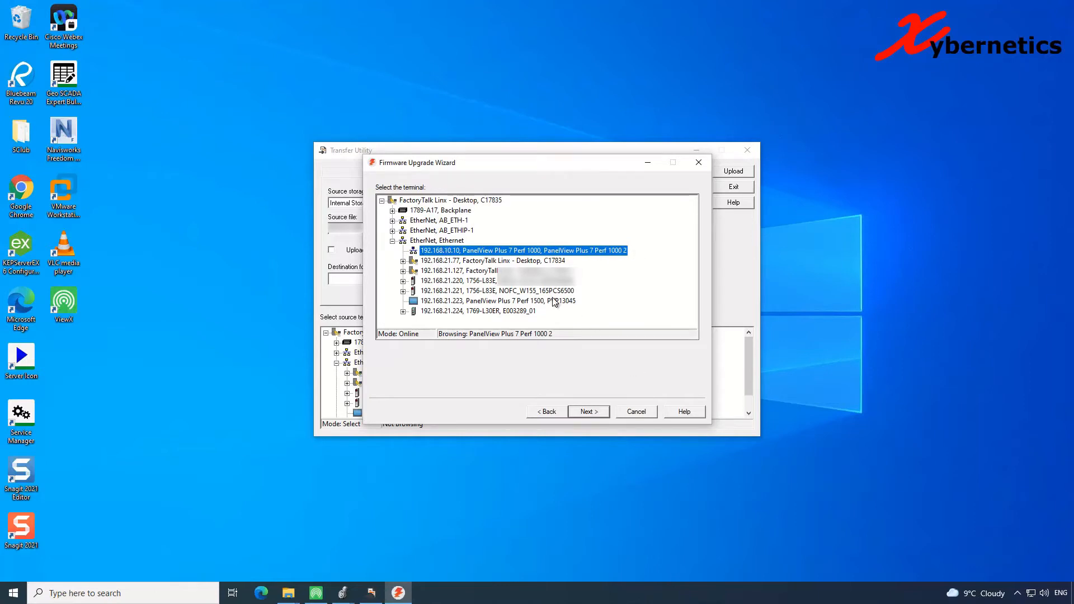
pyautogui.moveTo(517, 289)
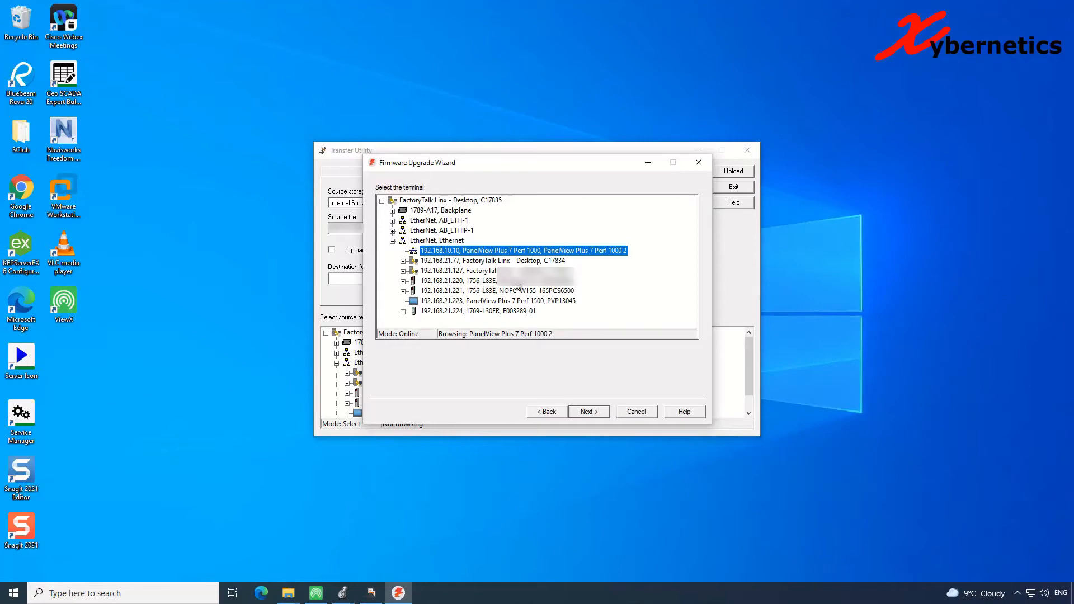
# - Cancel the firmware wizard and expand the EtherNet, AB_ETHIP-1 network
pyautogui.click(636, 410)
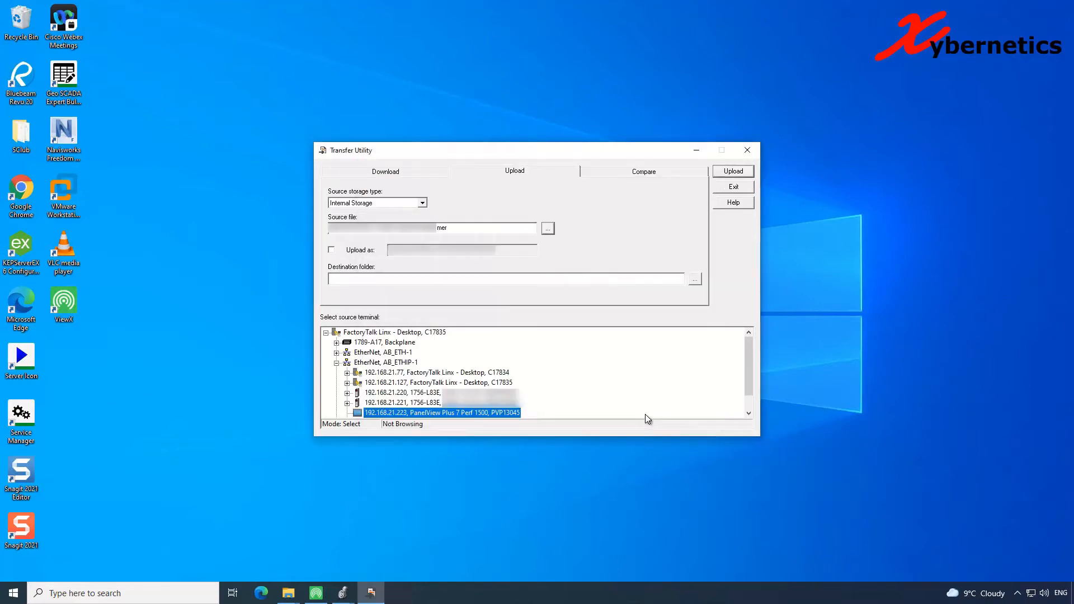
pyautogui.click(386, 361)
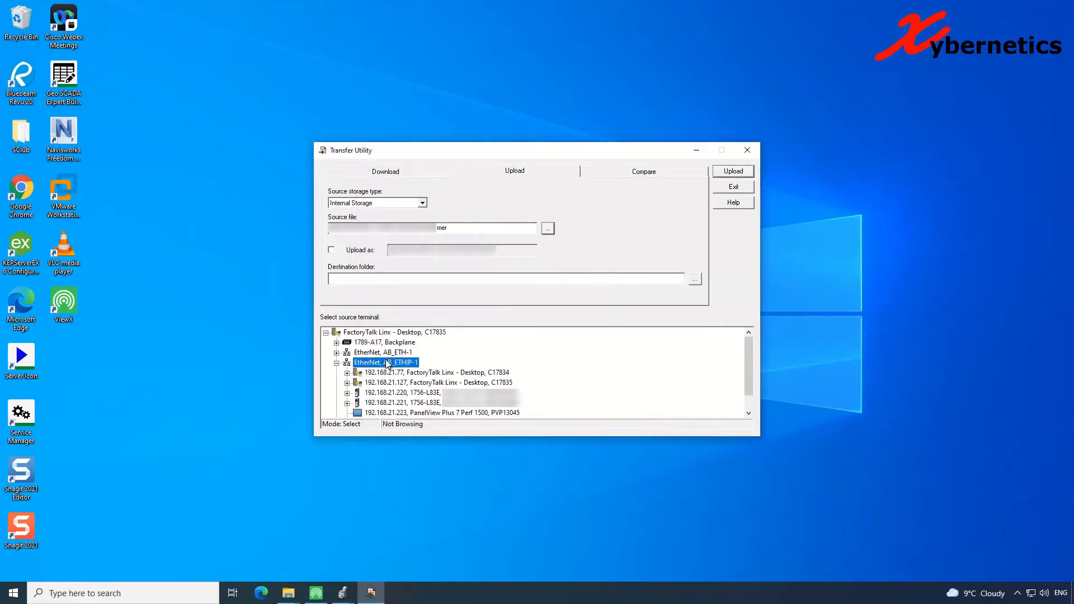
pyautogui.click(386, 361)
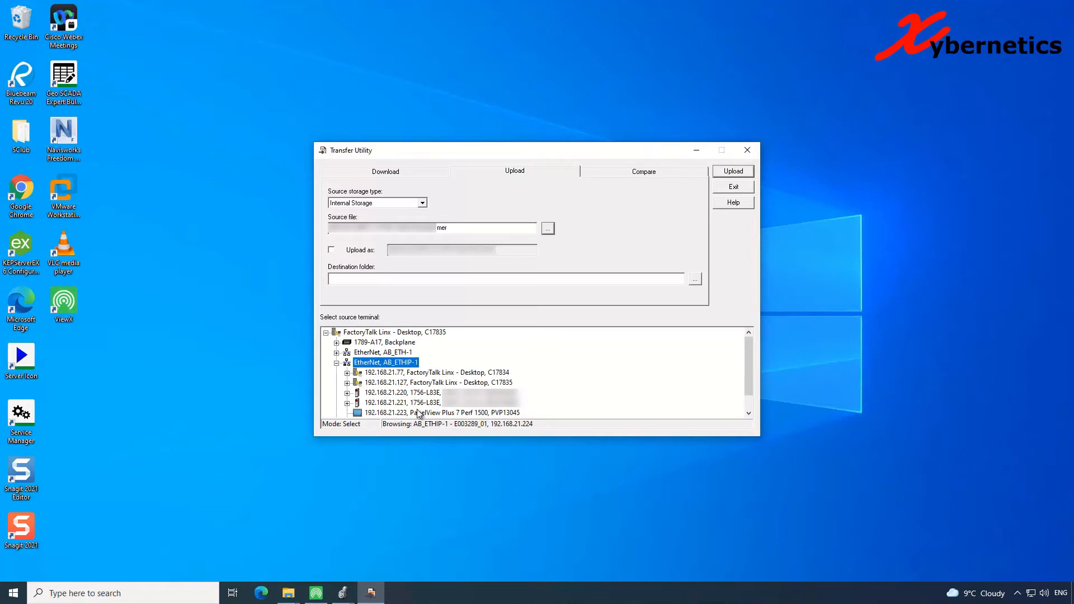
# - Select the PanelView Plus 7 Perf 1500 terminal, start Upload, and decline creating the missing folder
pyautogui.click(442, 413)
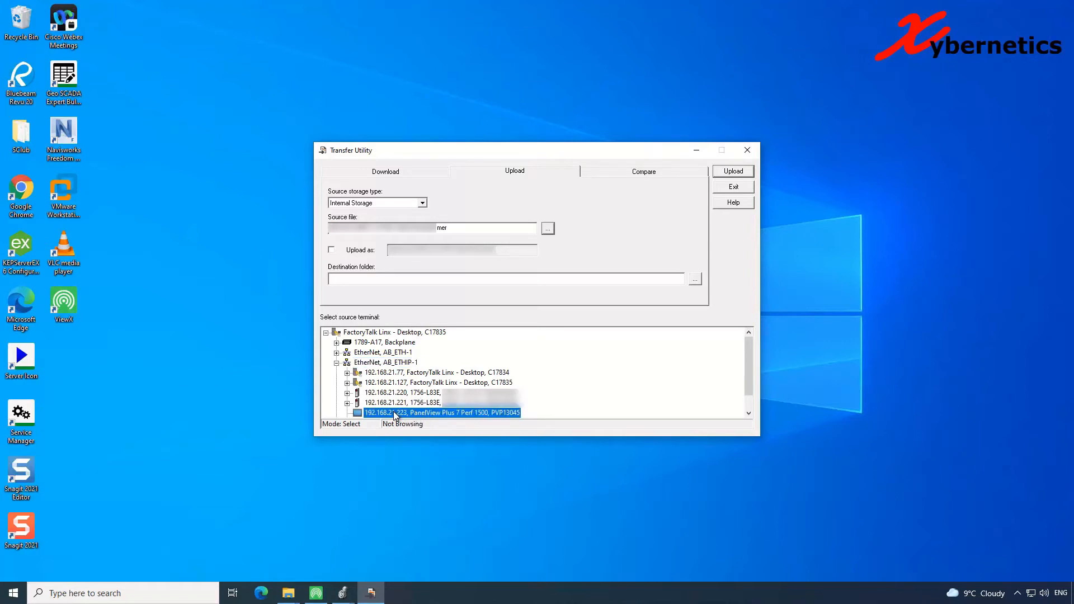
pyautogui.click(731, 171)
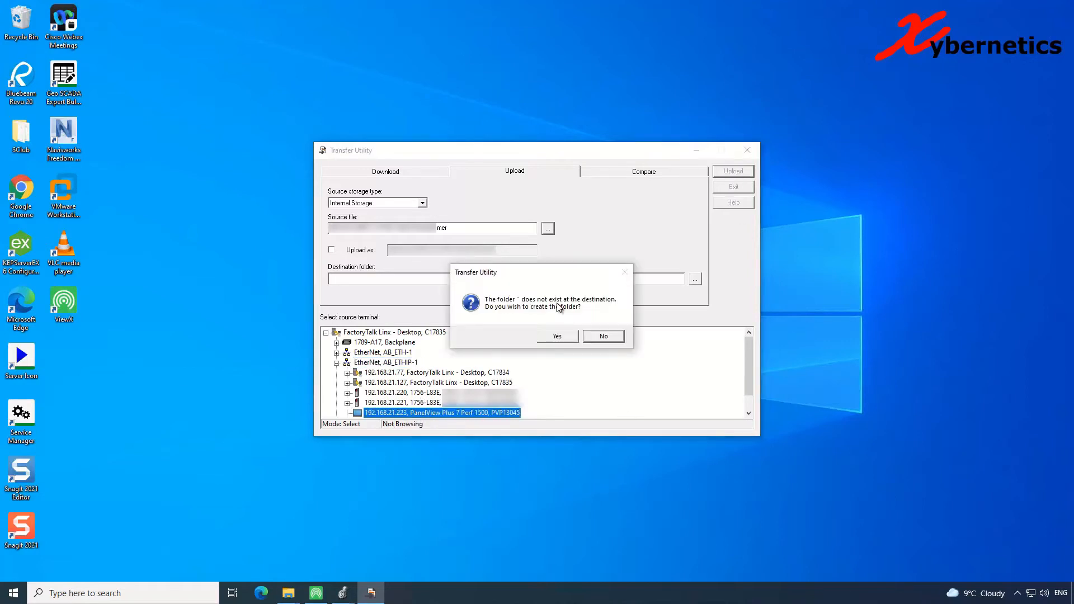
pyautogui.click(602, 335)
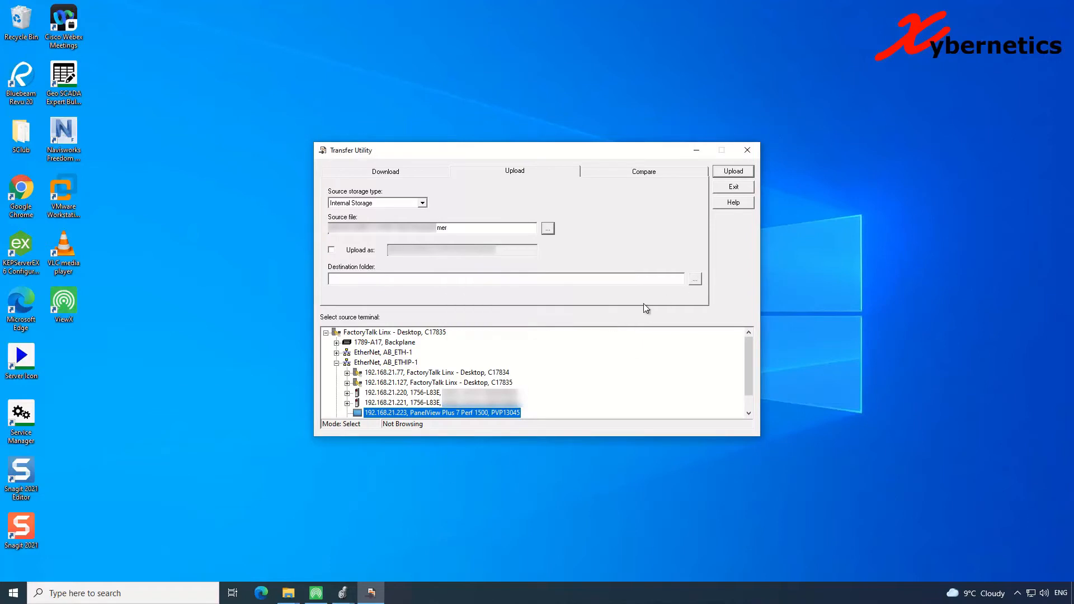
pyautogui.moveTo(695, 285)
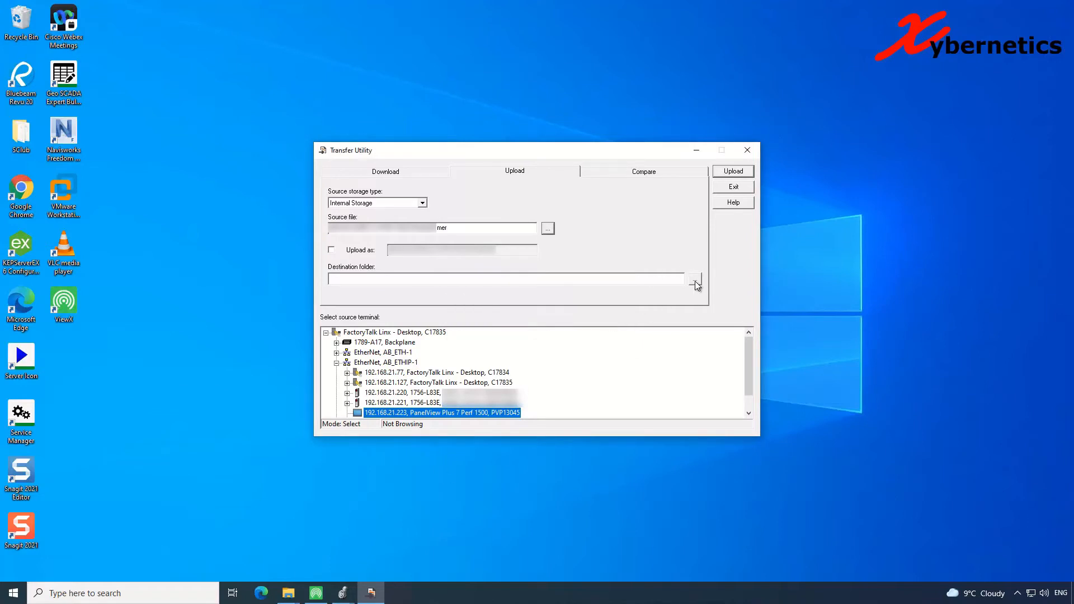
# - Set Desktop as the destination folder, run the Upload, and acknowledge its success
pyautogui.click(694, 283)
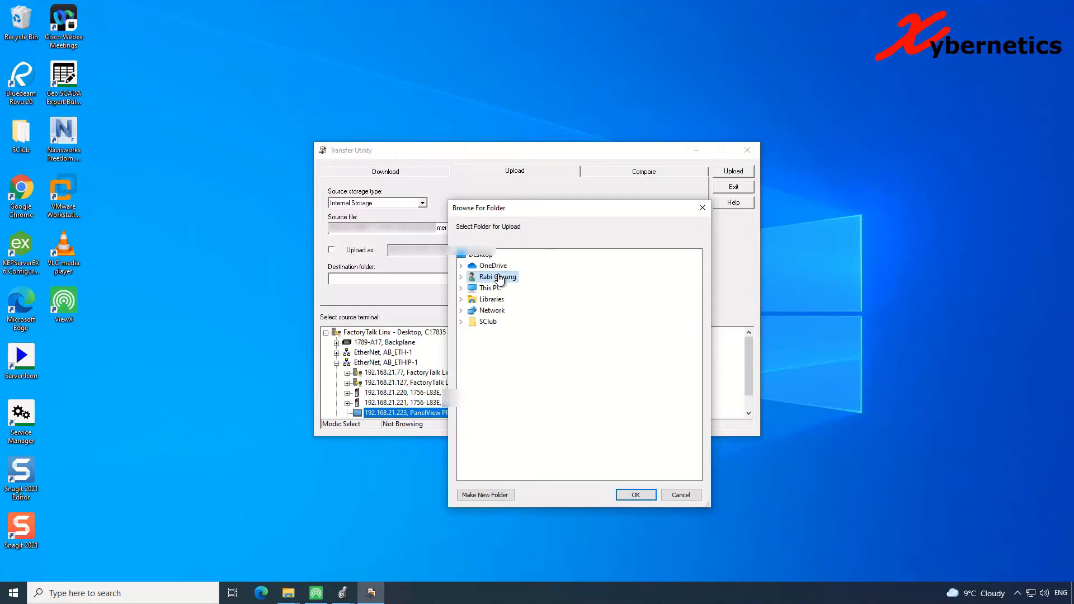
pyautogui.click(633, 494)
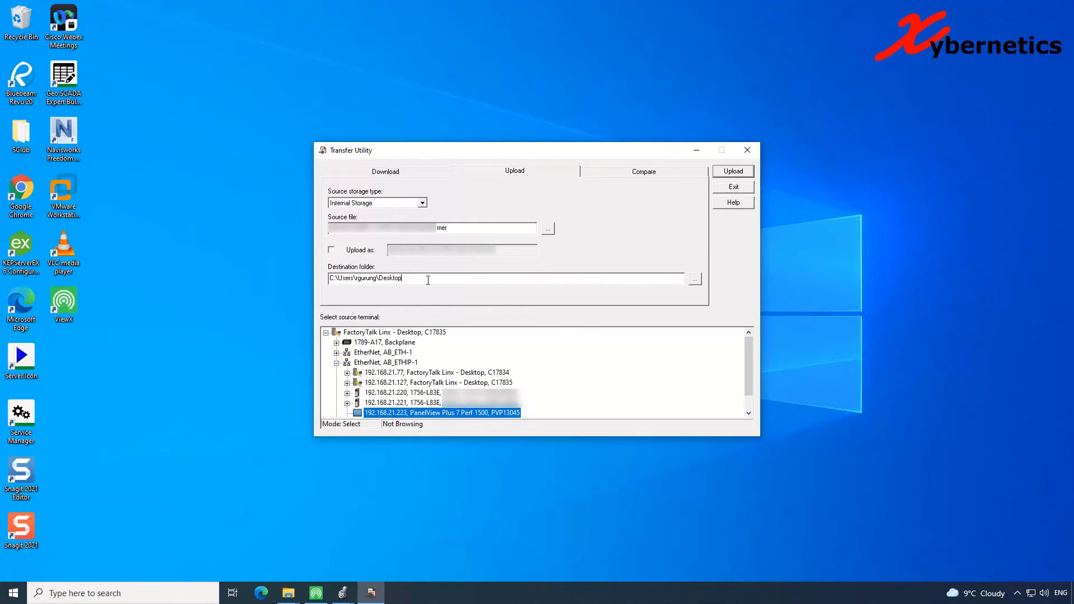
pyautogui.click(732, 171)
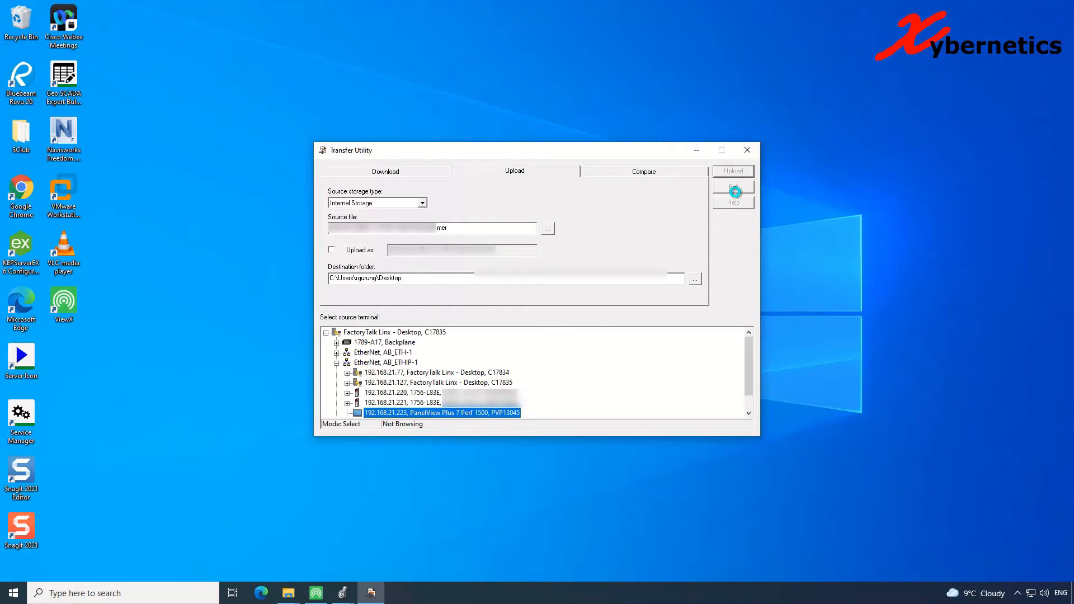
pyautogui.click(731, 170)
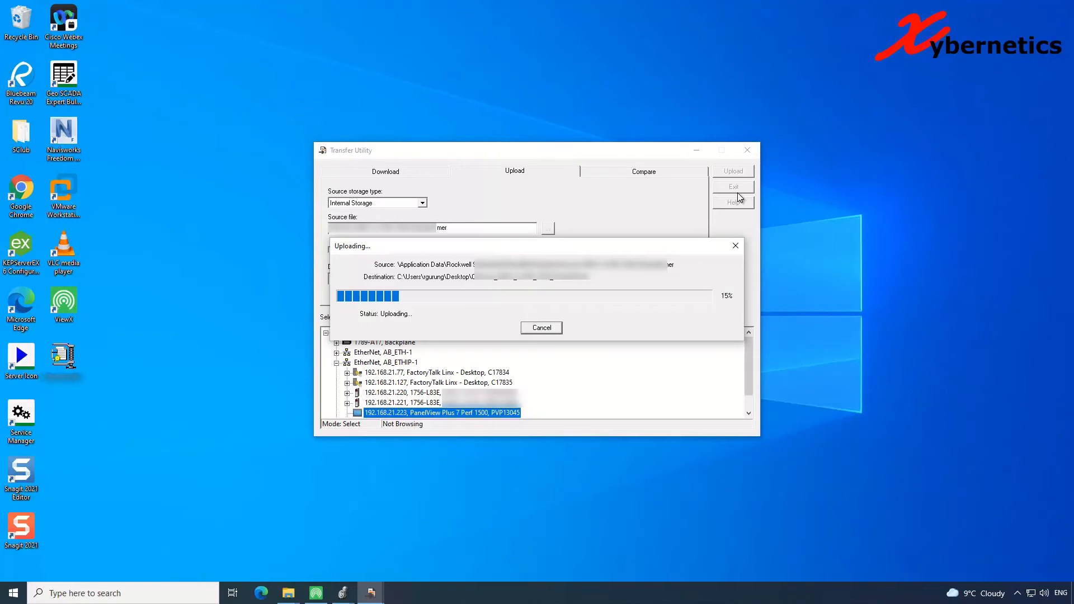
pyautogui.moveTo(169, 382)
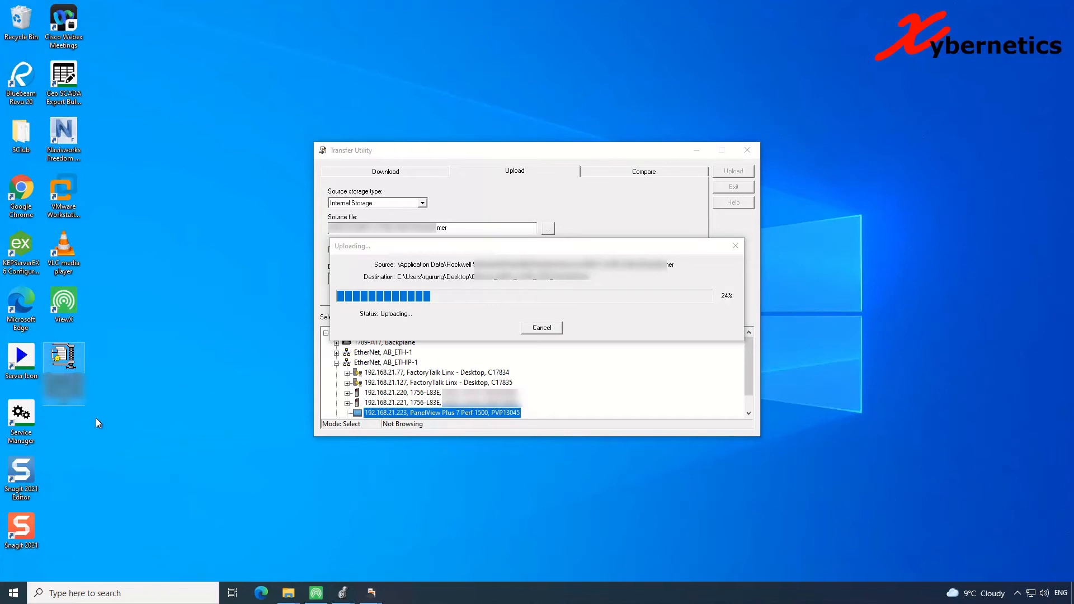
pyautogui.moveTo(185, 431)
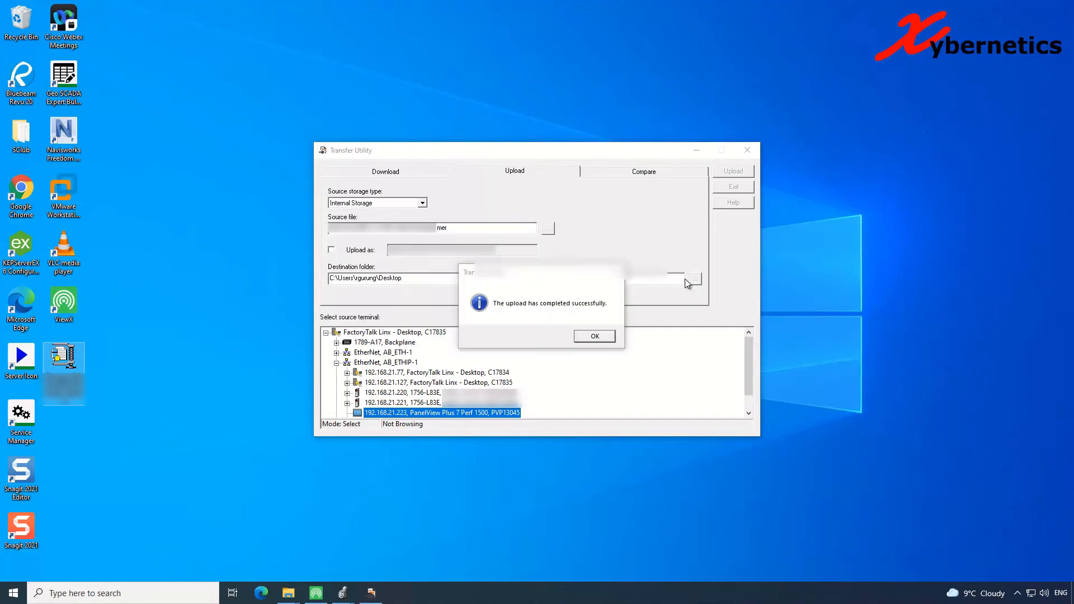
pyautogui.click(593, 336)
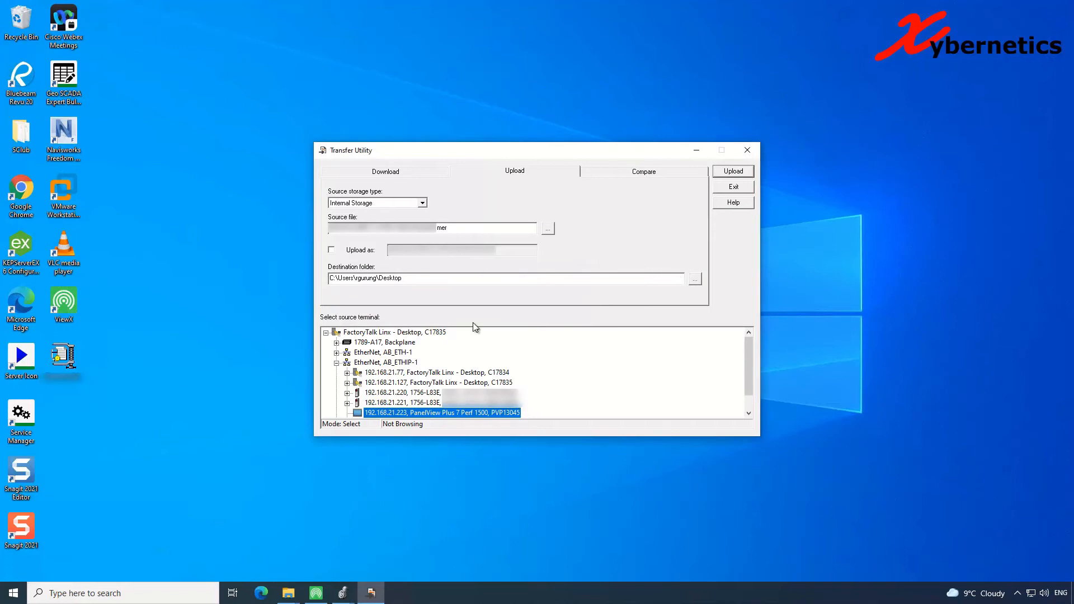
pyautogui.click(63, 359)
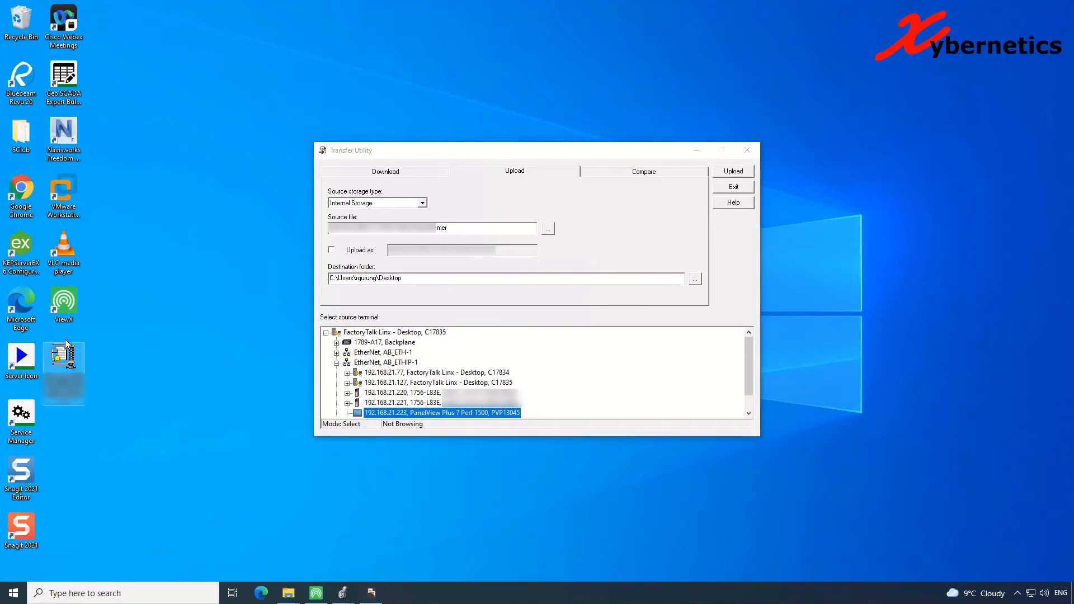
pyautogui.moveTo(443, 480)
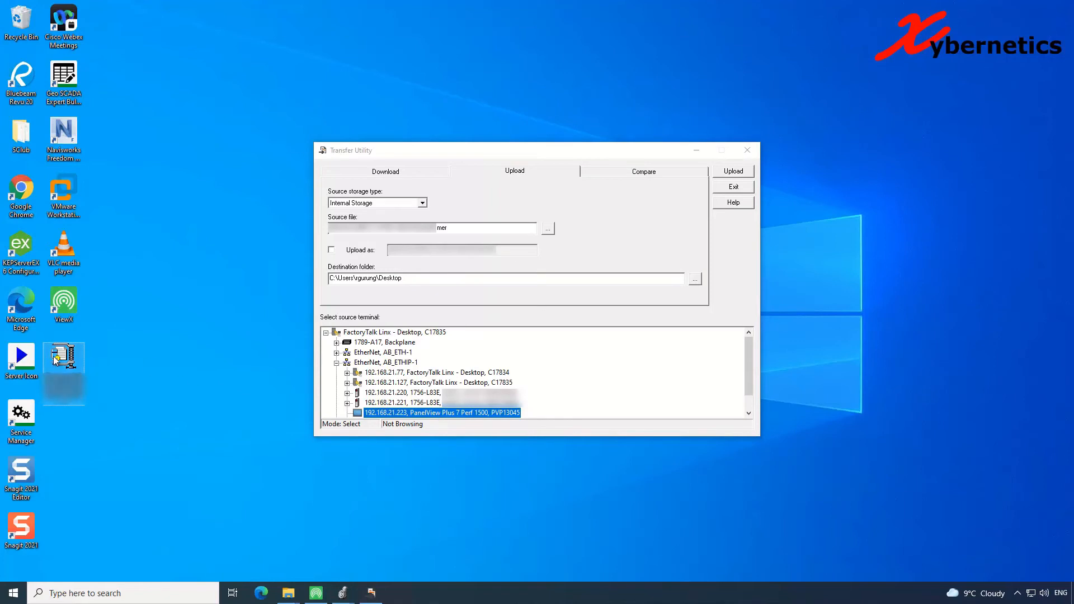
pyautogui.moveTo(428, 355)
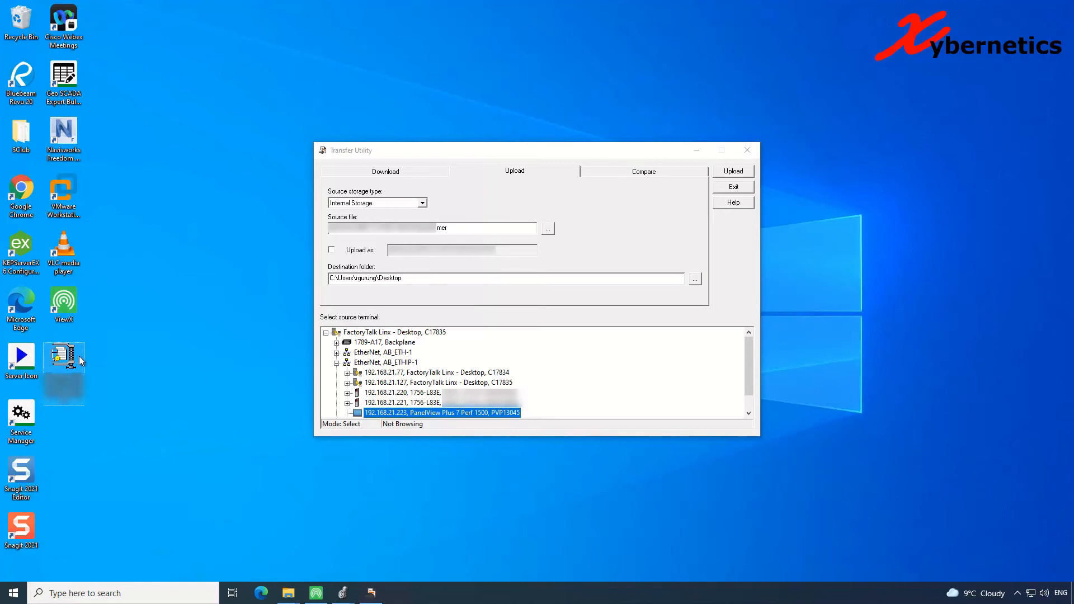
pyautogui.moveTo(195, 343)
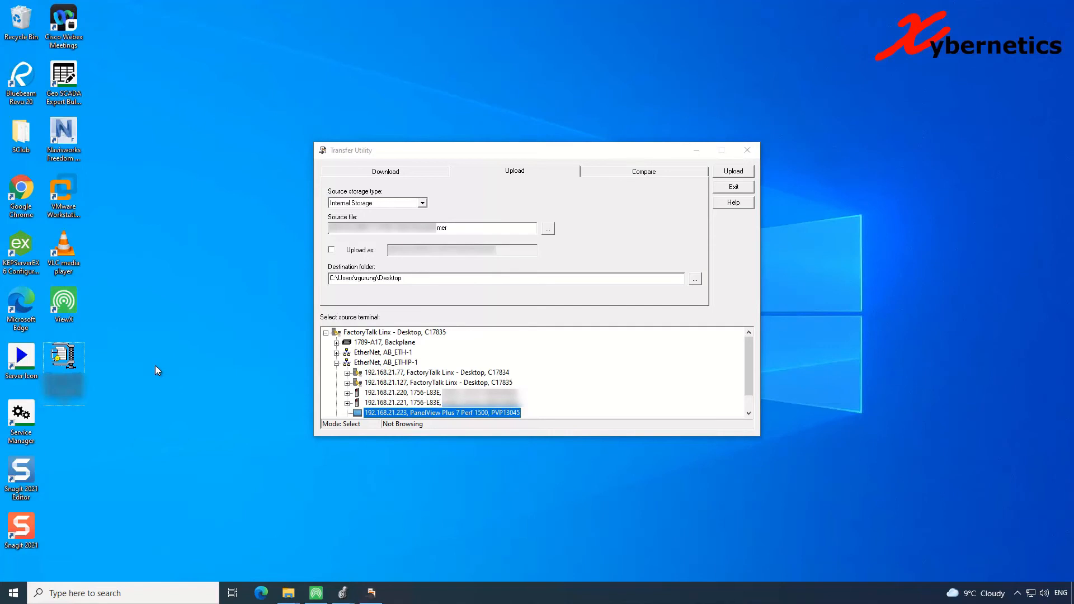
pyautogui.moveTo(786, 495)
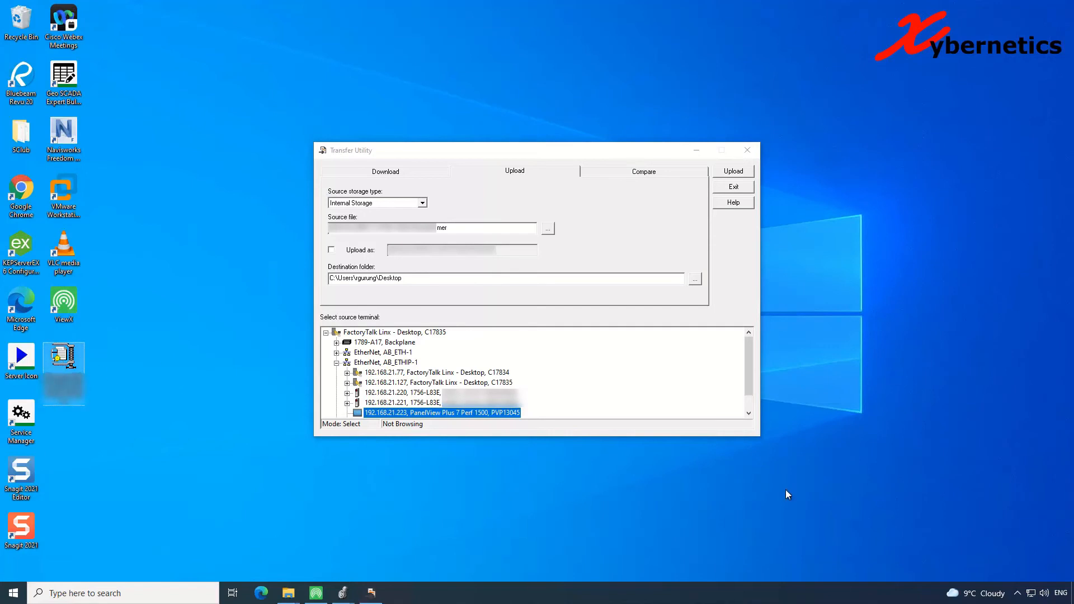
# - On Download, pick the Desktop .mer as source, Internal Storage, and Run application at start-up
pyautogui.click(385, 171)
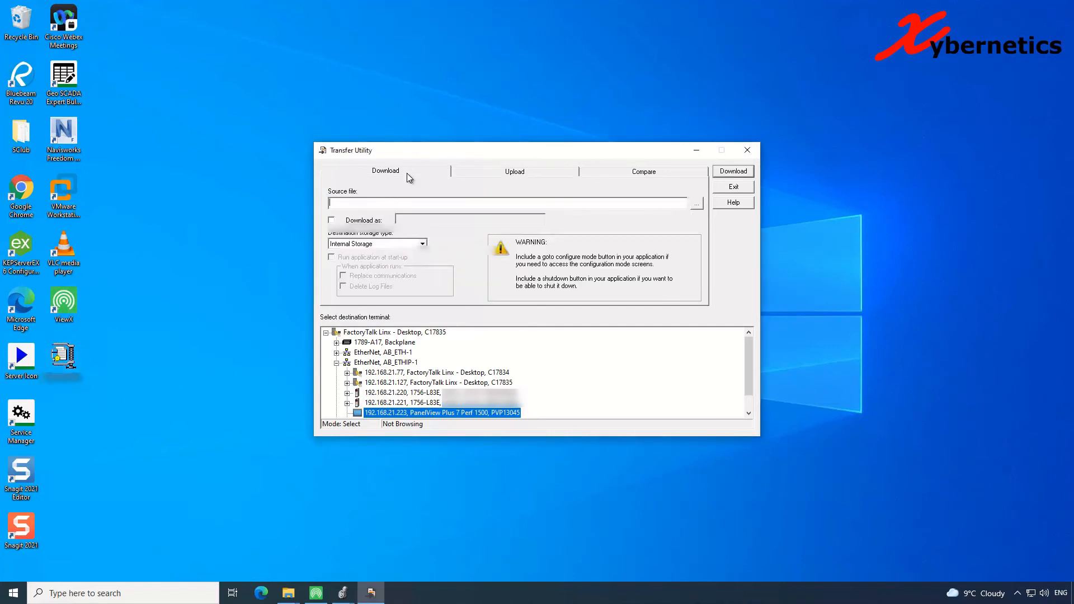
pyautogui.moveTo(701, 215)
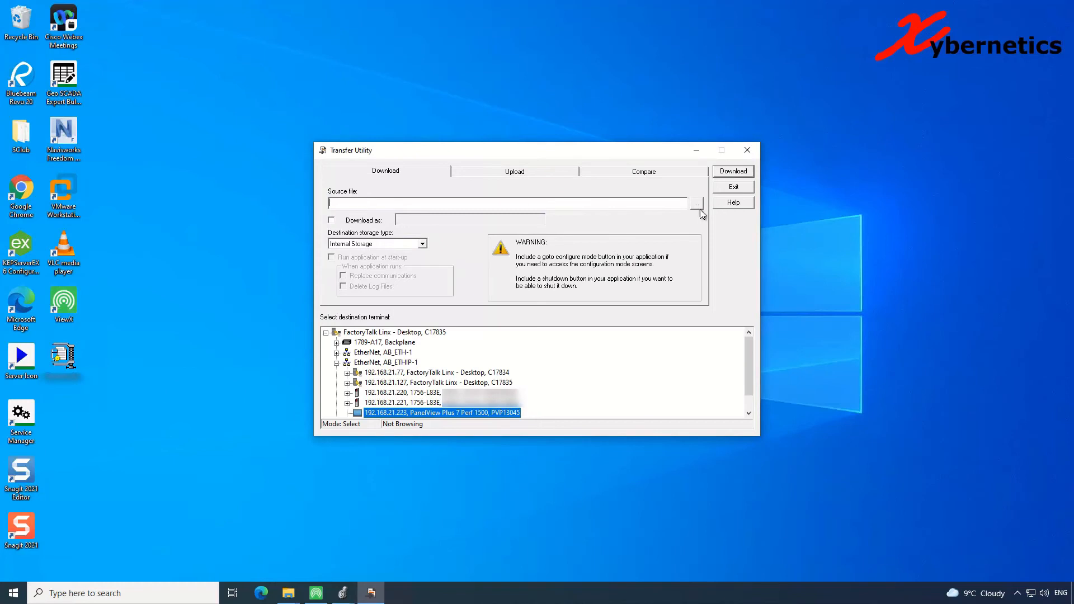
pyautogui.click(696, 202)
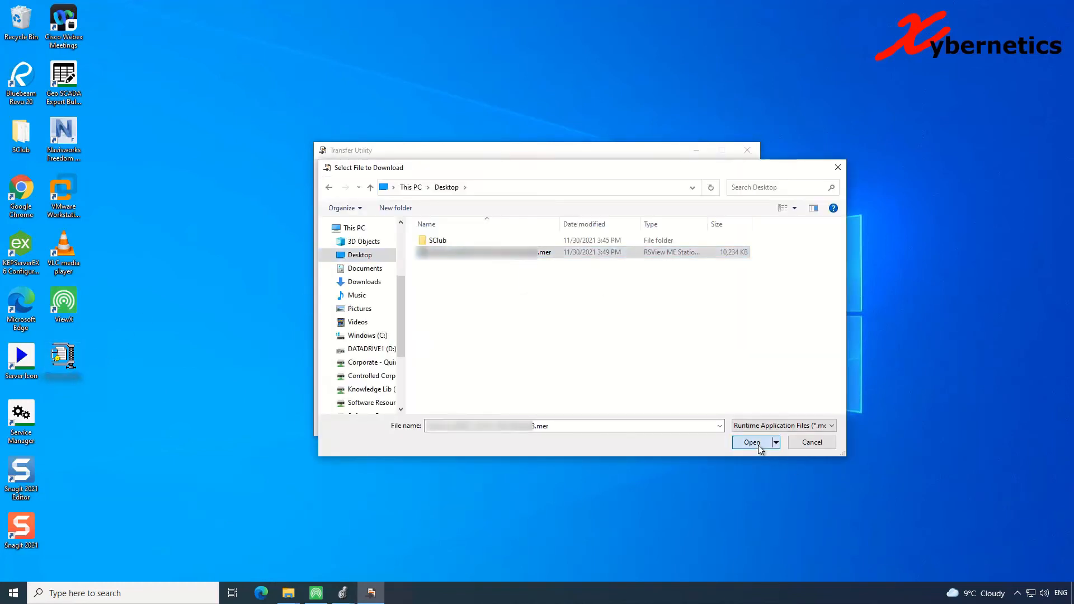
pyautogui.click(751, 442)
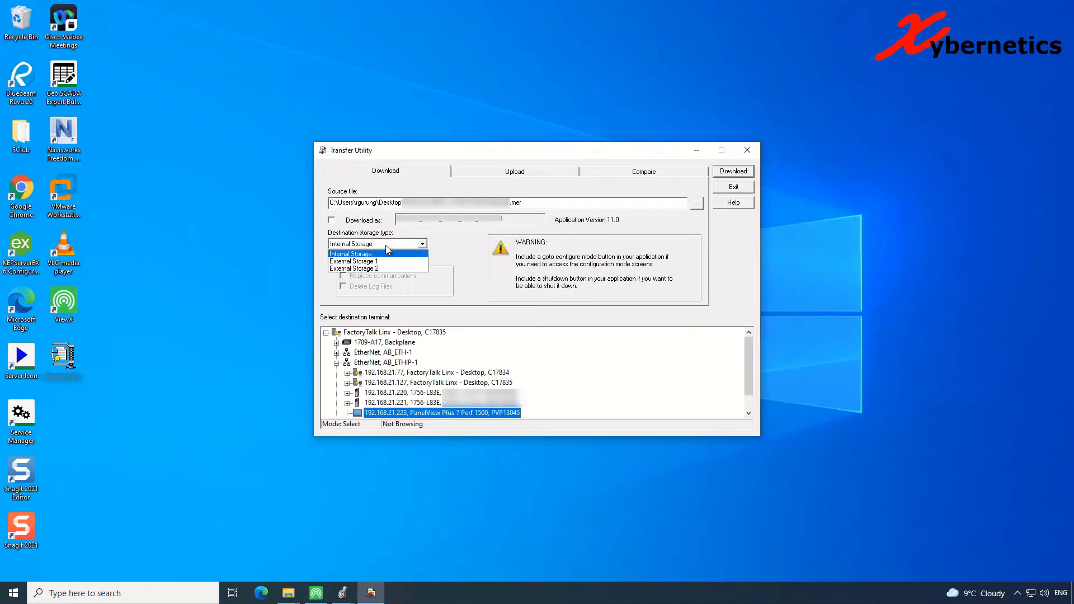
pyautogui.click(349, 254)
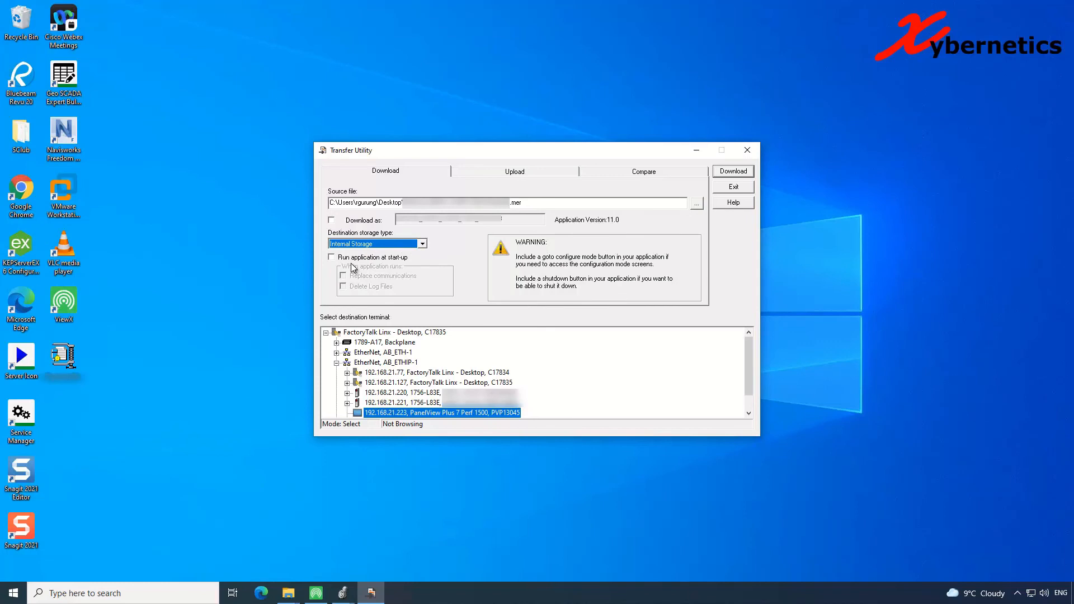
pyautogui.click(331, 256)
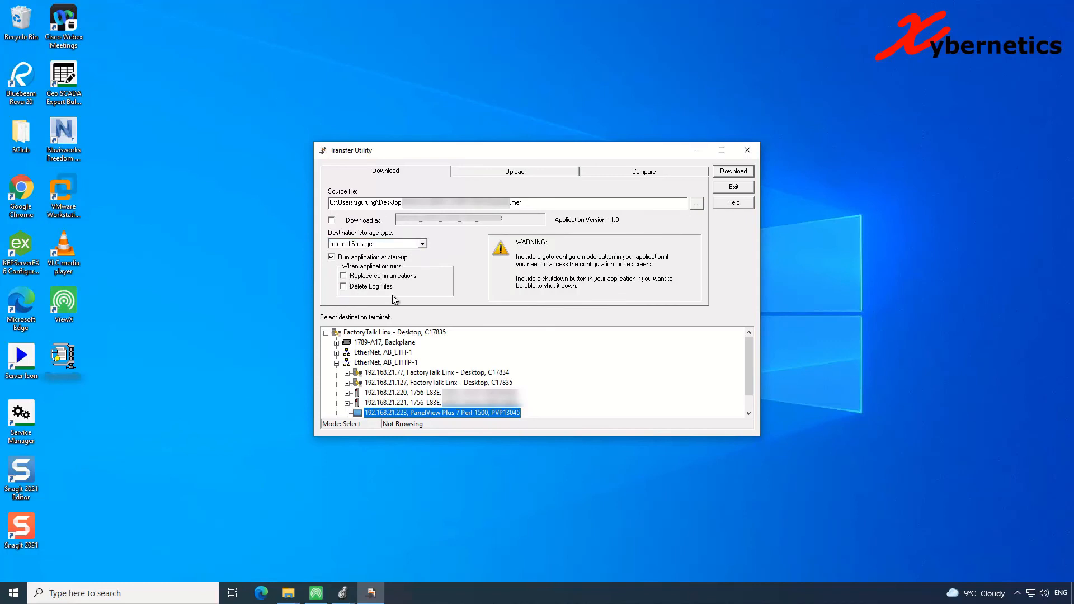
pyautogui.moveTo(362, 285)
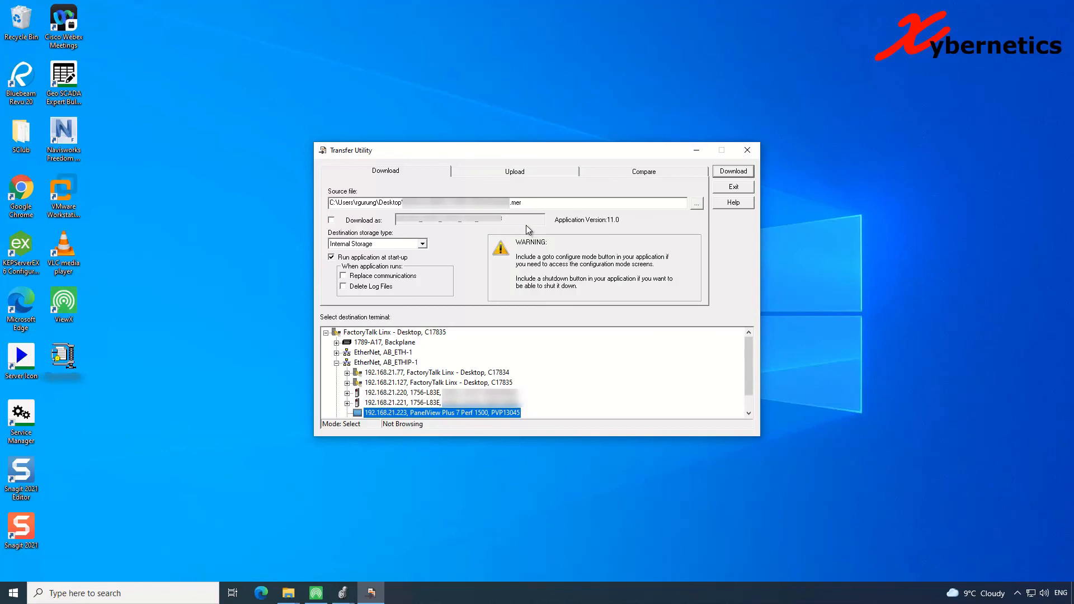
pyautogui.tripleClick(503, 203)
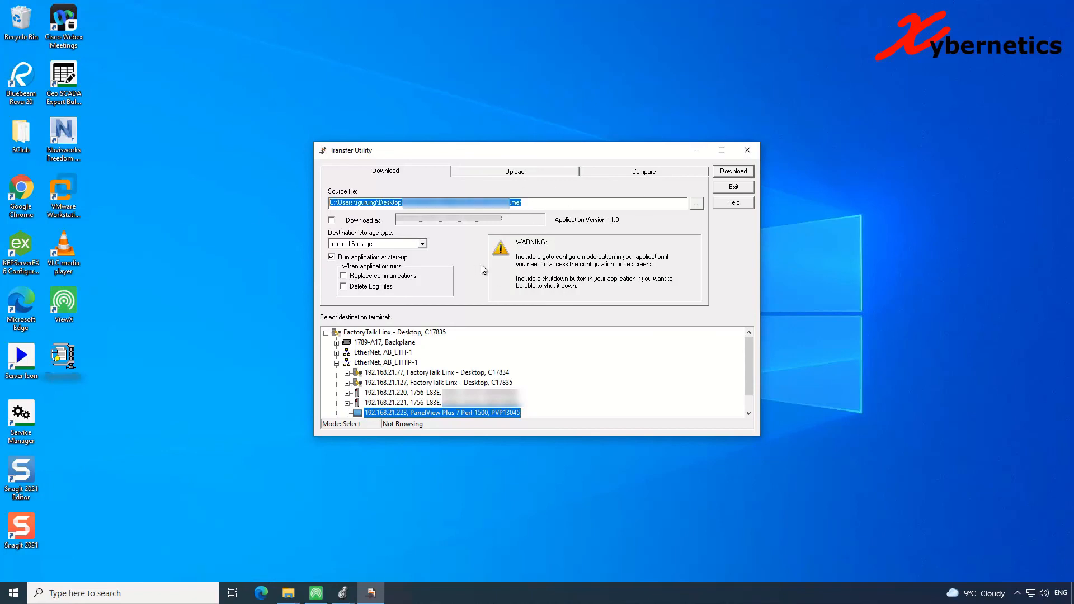